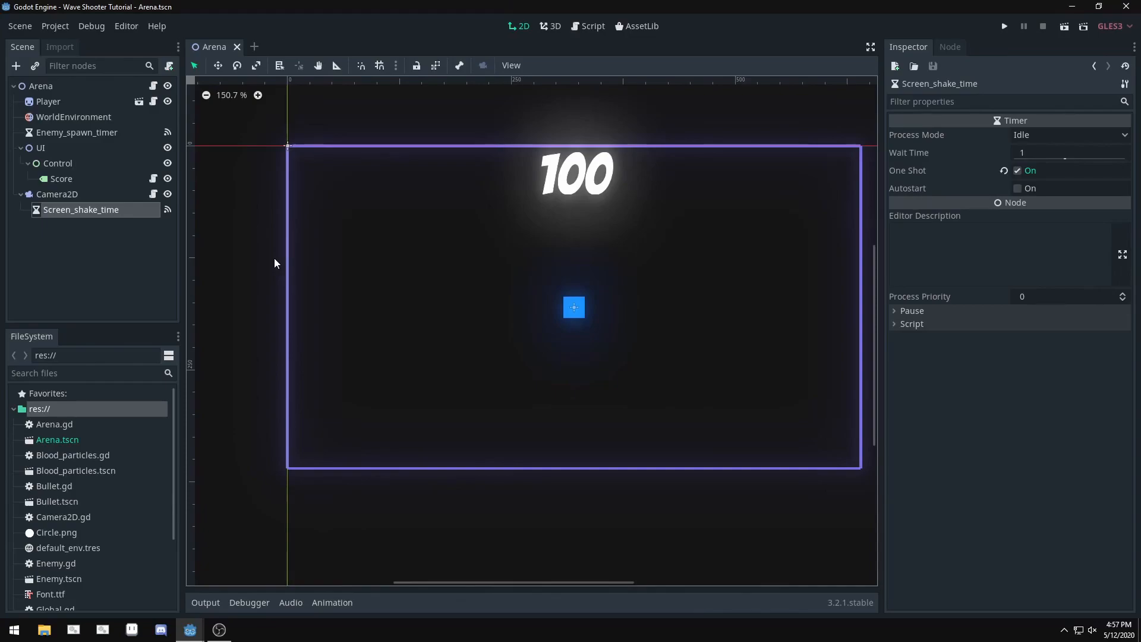
- Set the Enemy_spawn_timer's Wait Time to 3 seconds
click(49, 101)
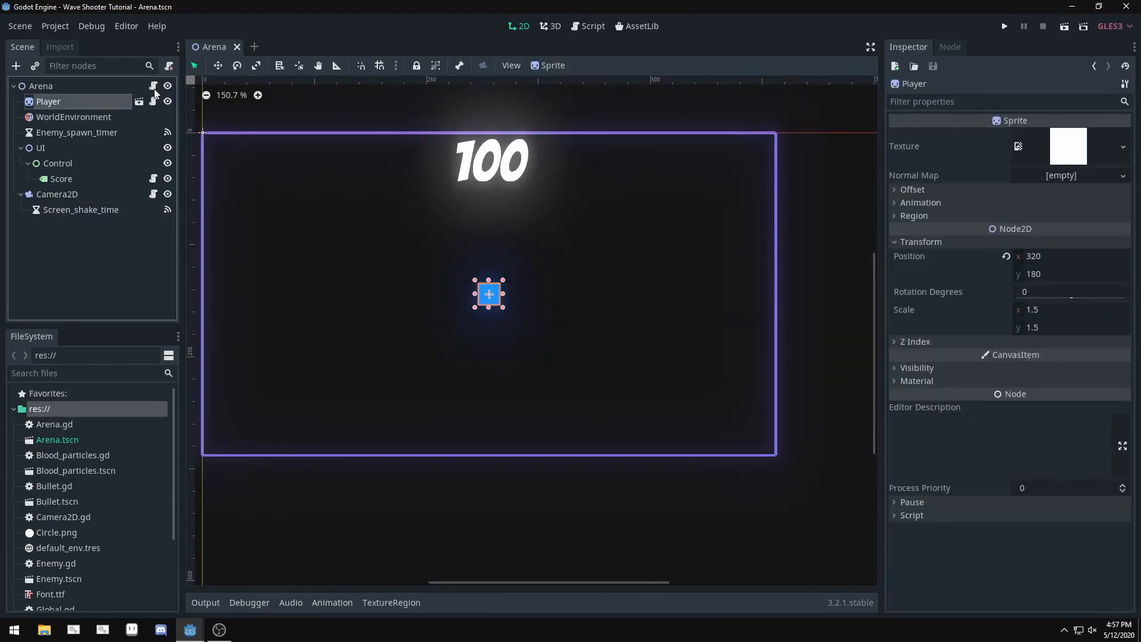
click(591, 26)
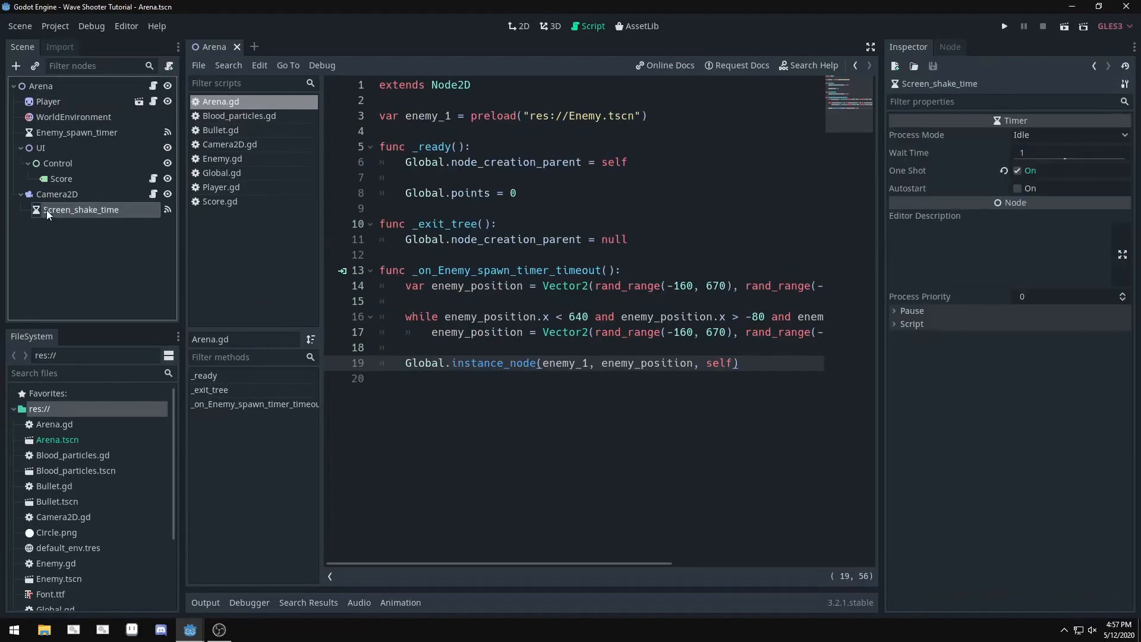
click(77, 132)
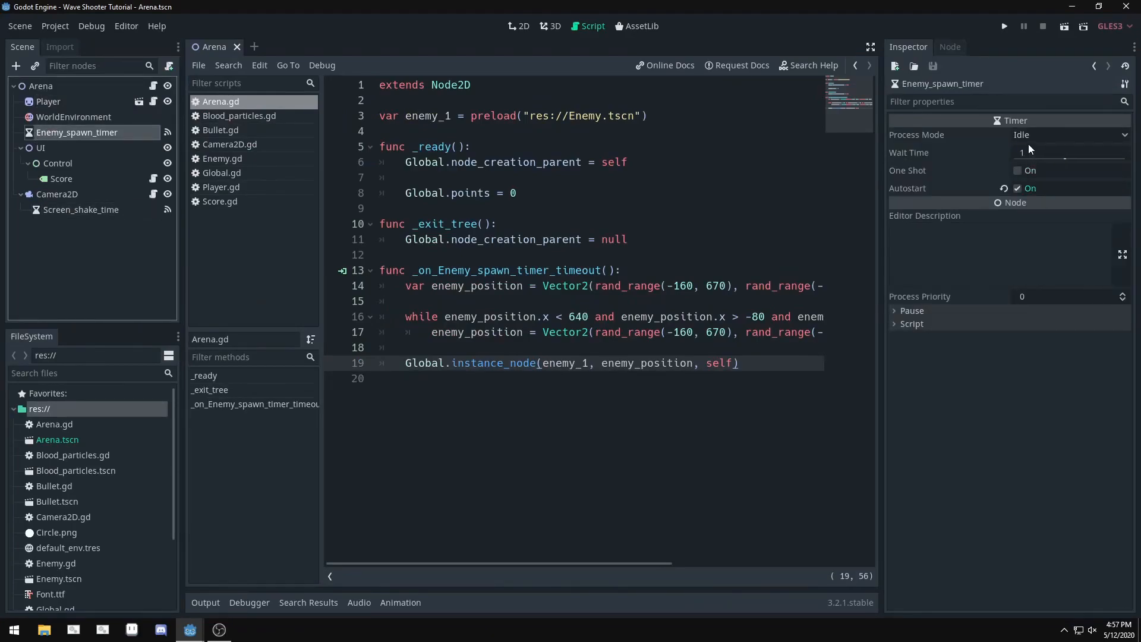
click(1070, 152)
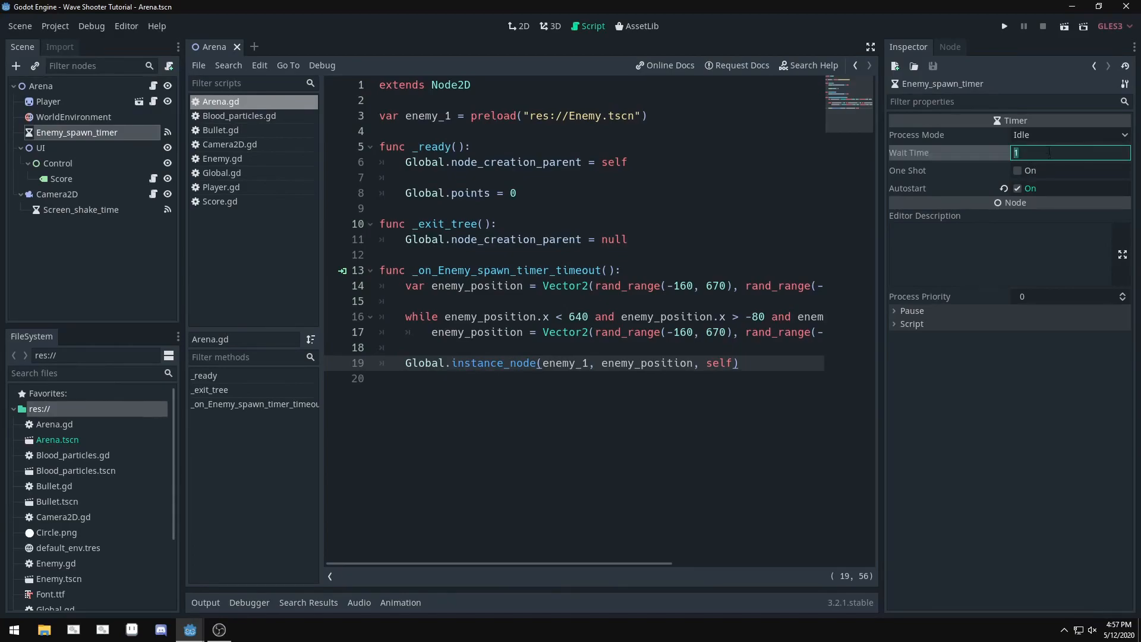
mouse_move(1053, 165)
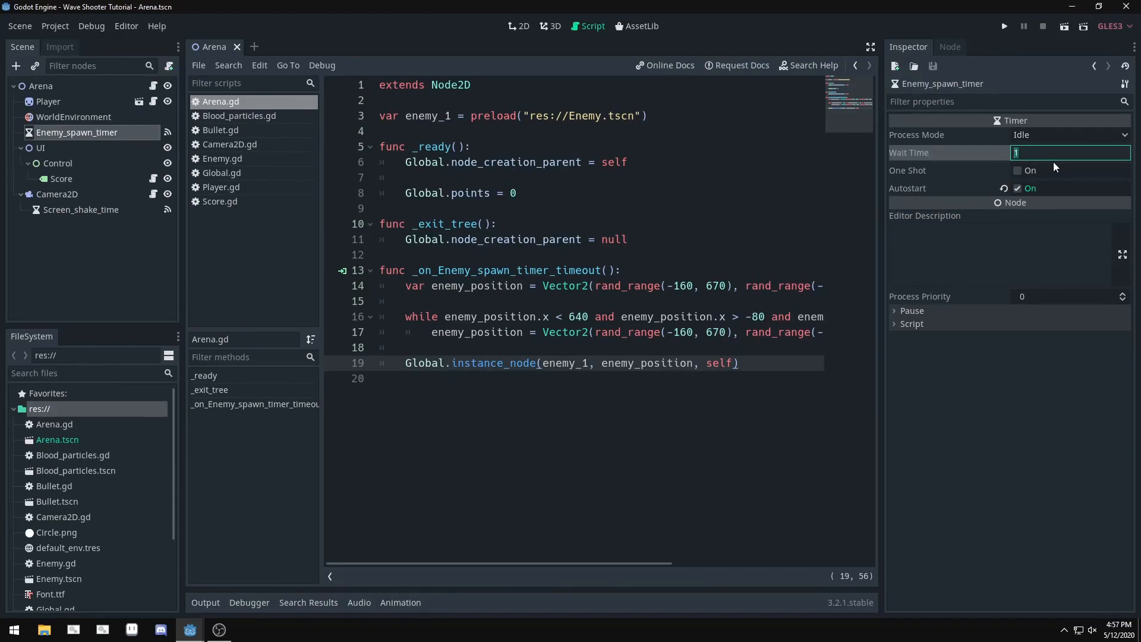
text(3)
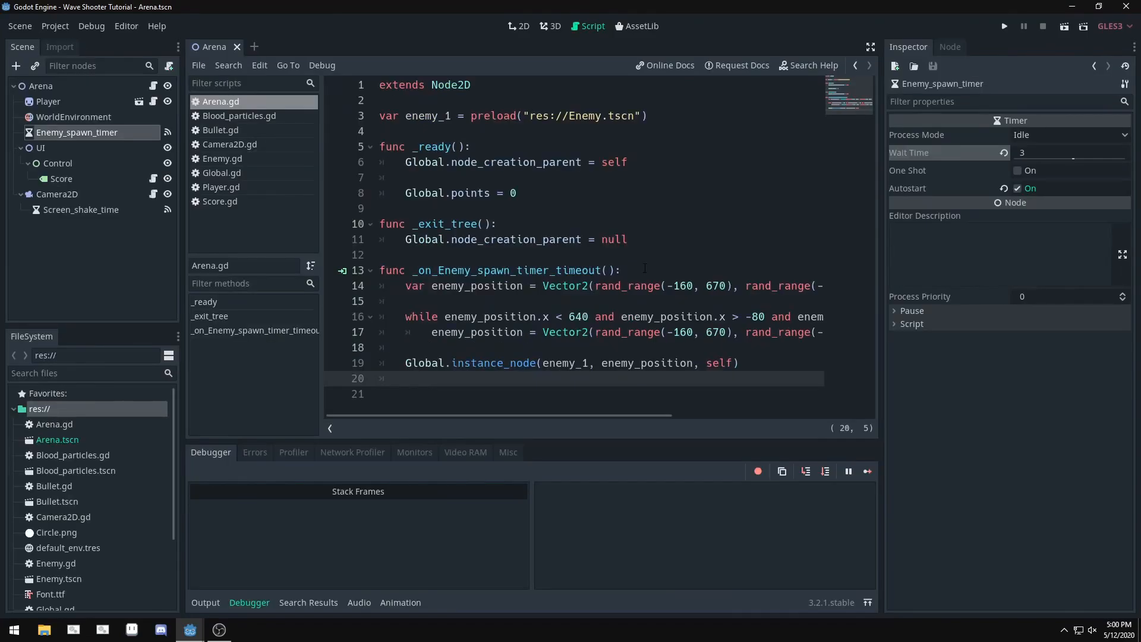
- Add `$Enemy_spawn_timer.wait_time *= 0.95` to _on_Enemy_spawn_timer_timeout in Arena.gd
text($Enemy_spawn_timer)
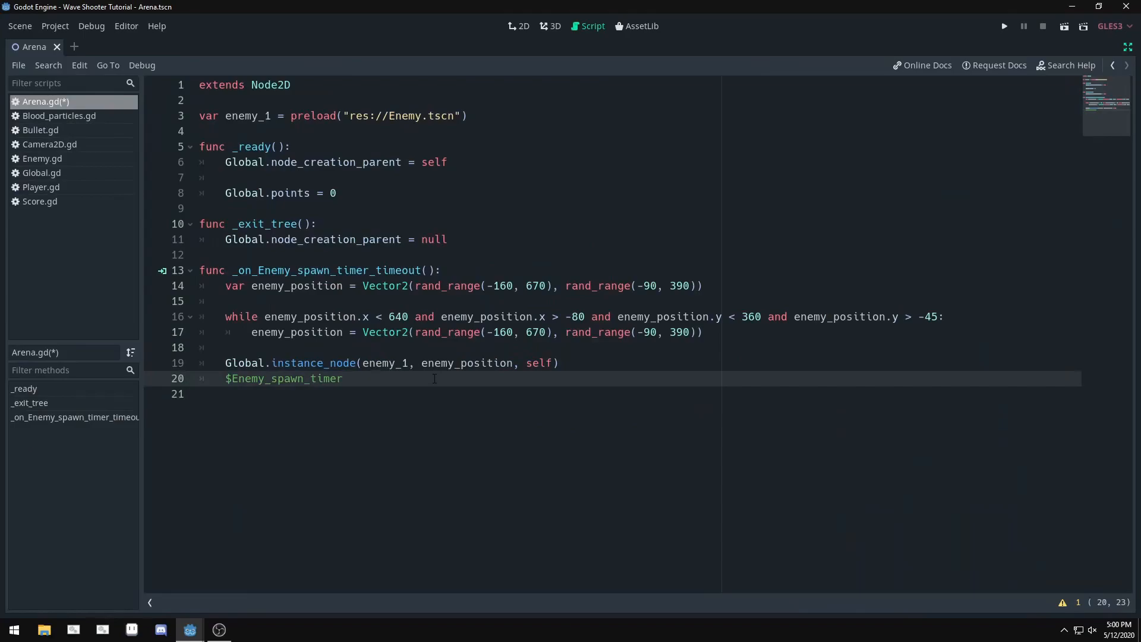
text(.wait_time)
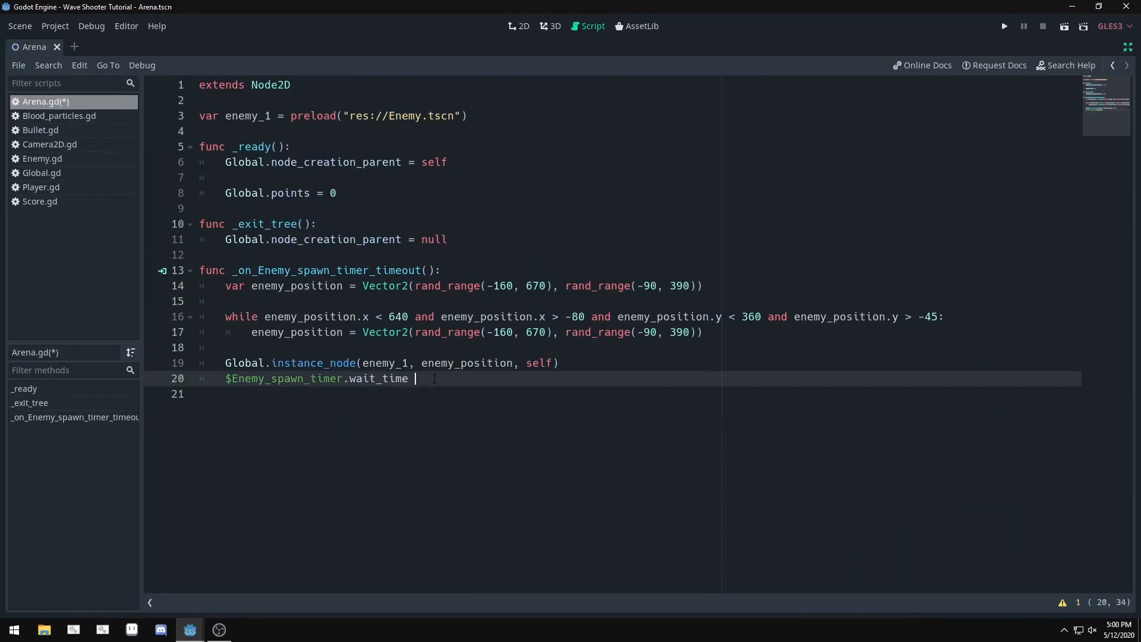
text(*= 0.)
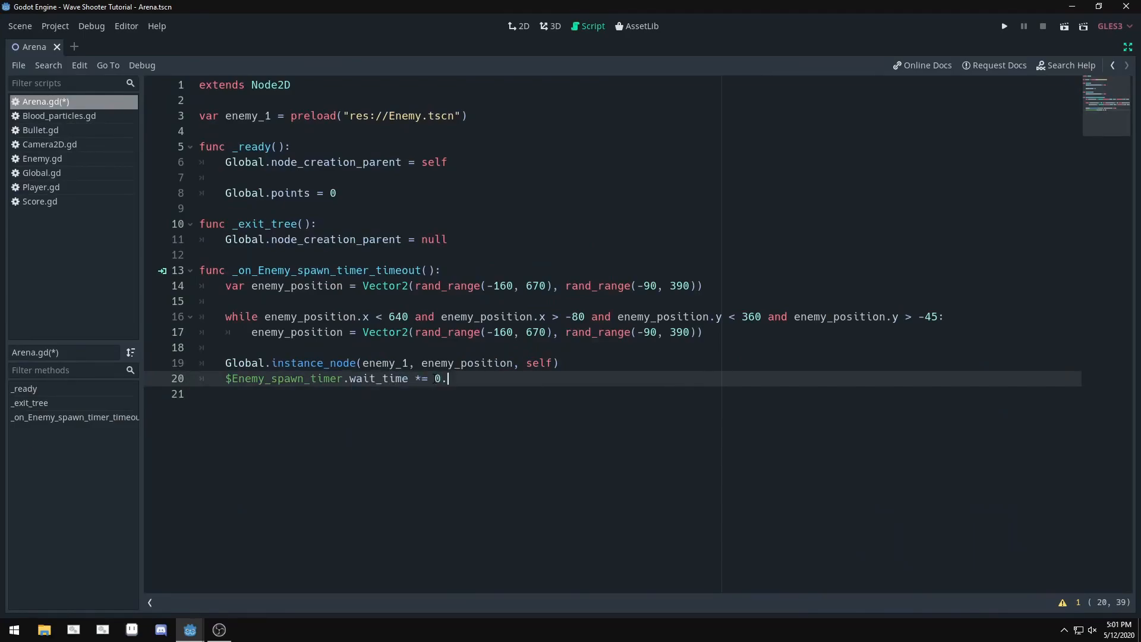
text(95)
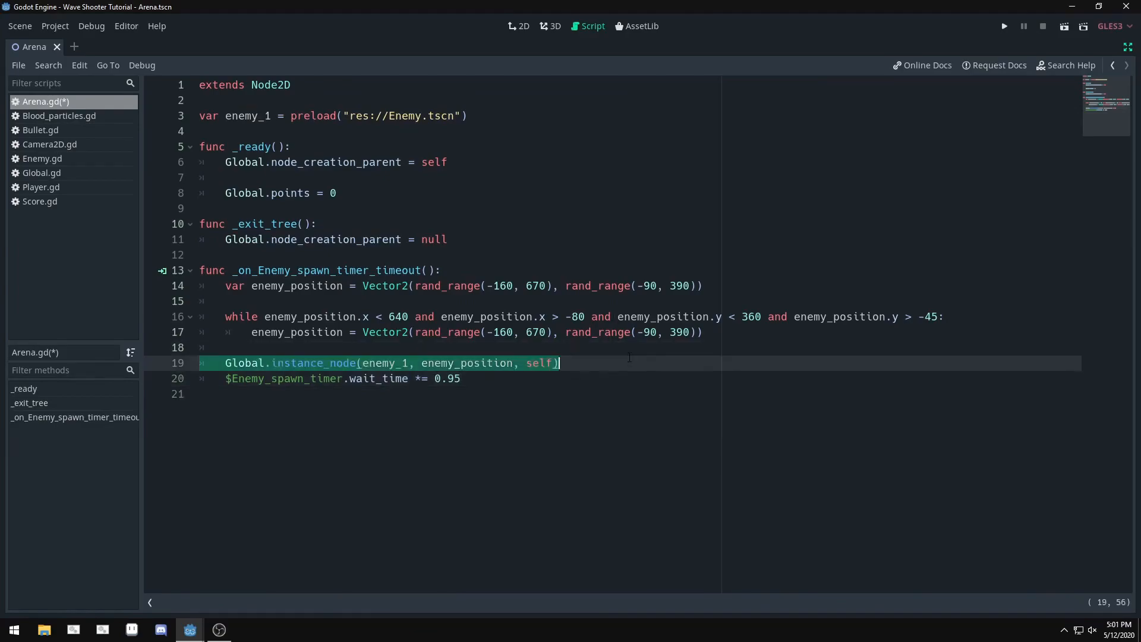
click(464, 378)
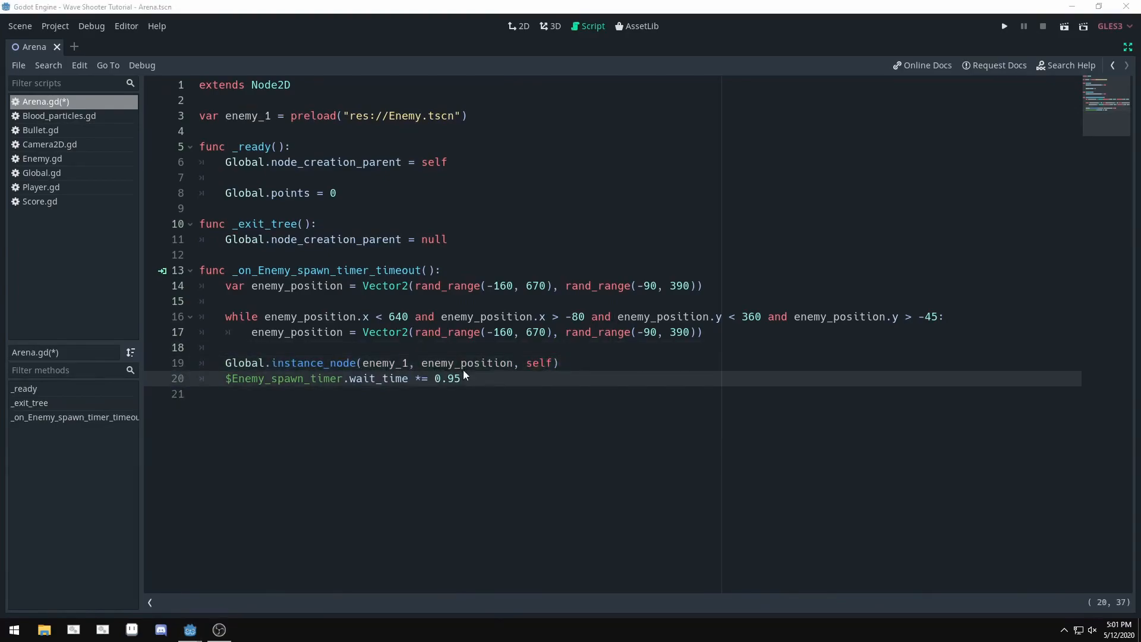
click(248, 630)
text(0.95)
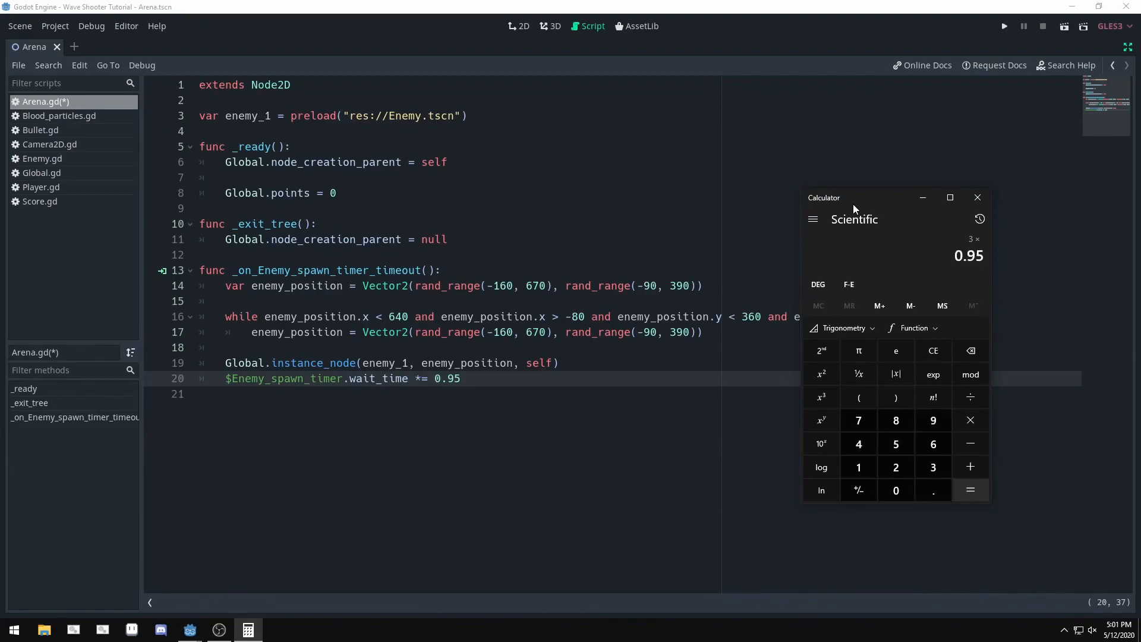
- Repeatedly multiply 3 by 0.95: 2.85, 2.7075, 2.572125, 2.44351875
click(970, 490)
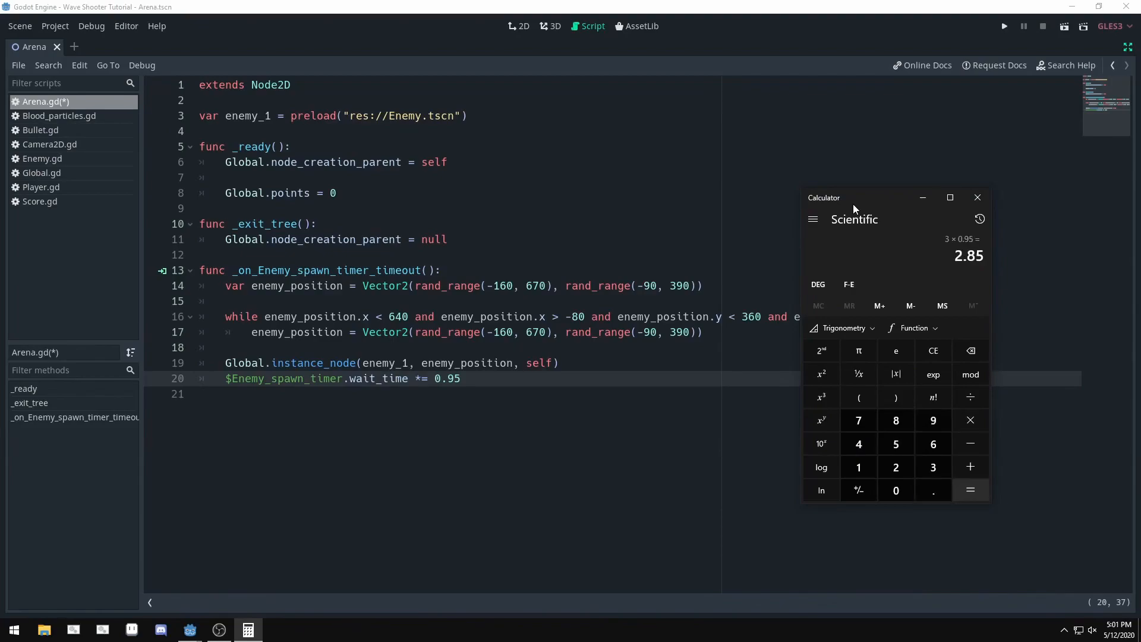
click(969, 421)
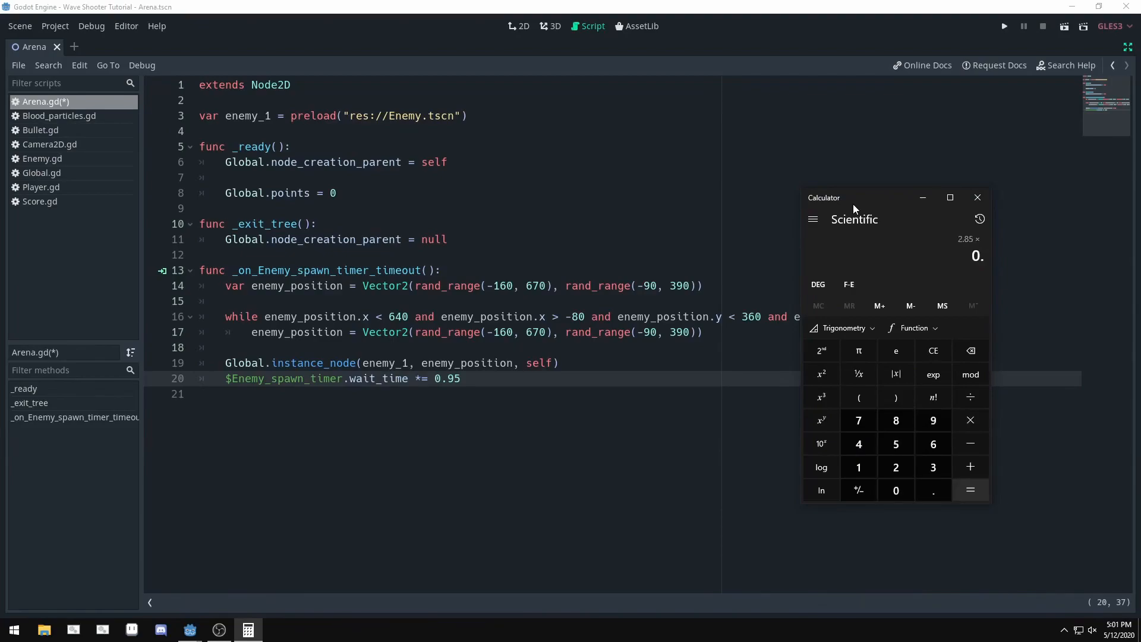
click(970, 421)
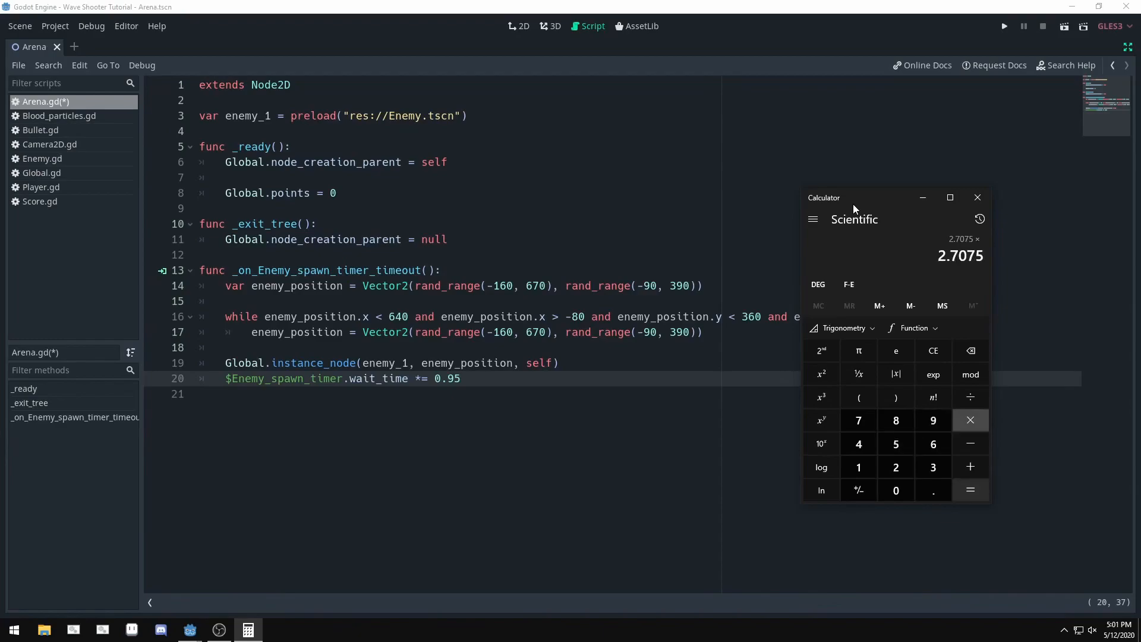
click(969, 490)
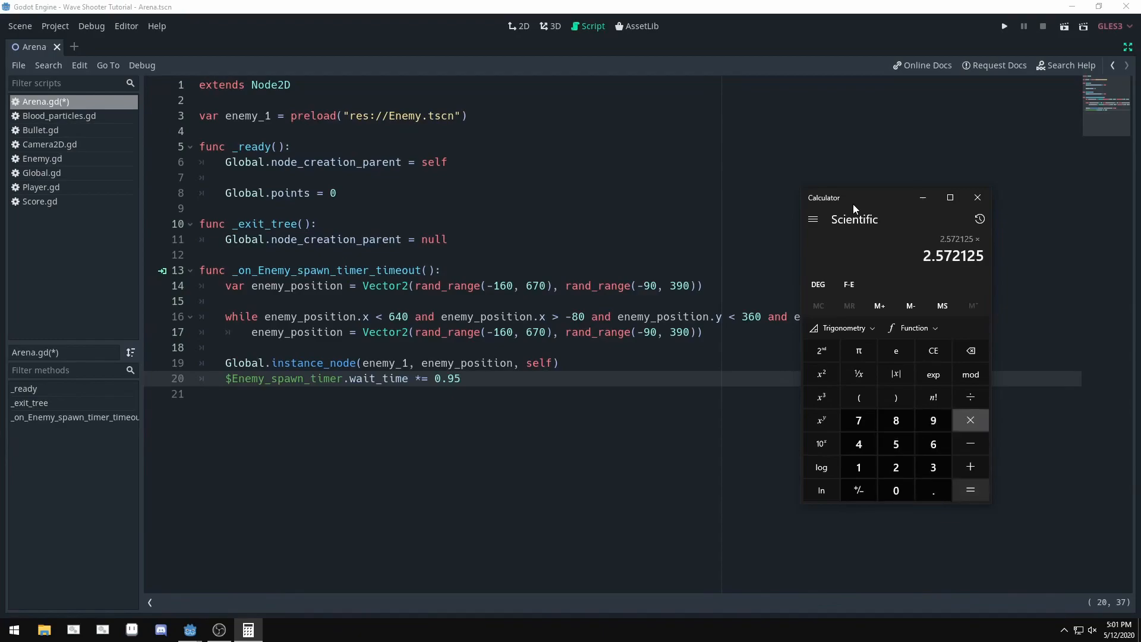
click(971, 490)
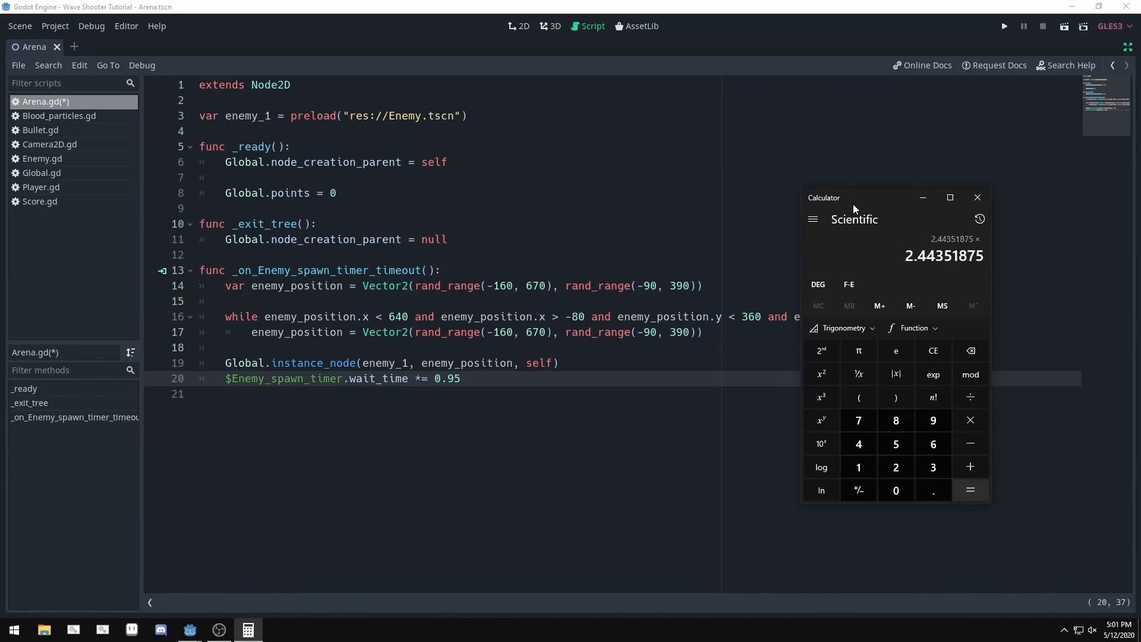
click(970, 490)
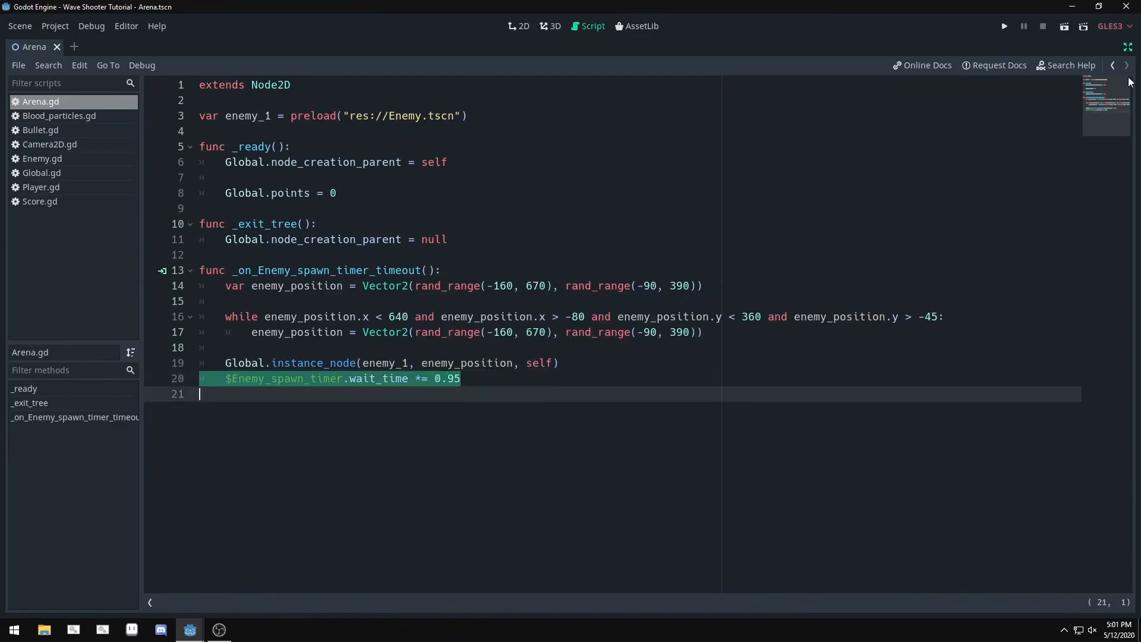
- Close Calculator and save Arena.gd with the spawn-delay reduction line
click(1004, 26)
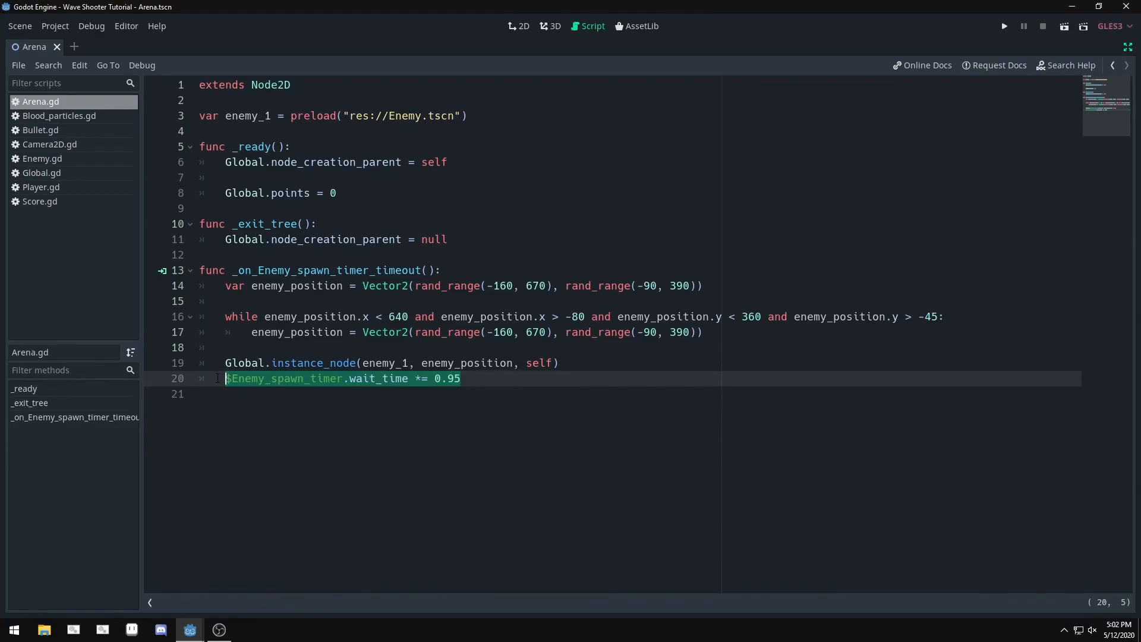
click(12, 629)
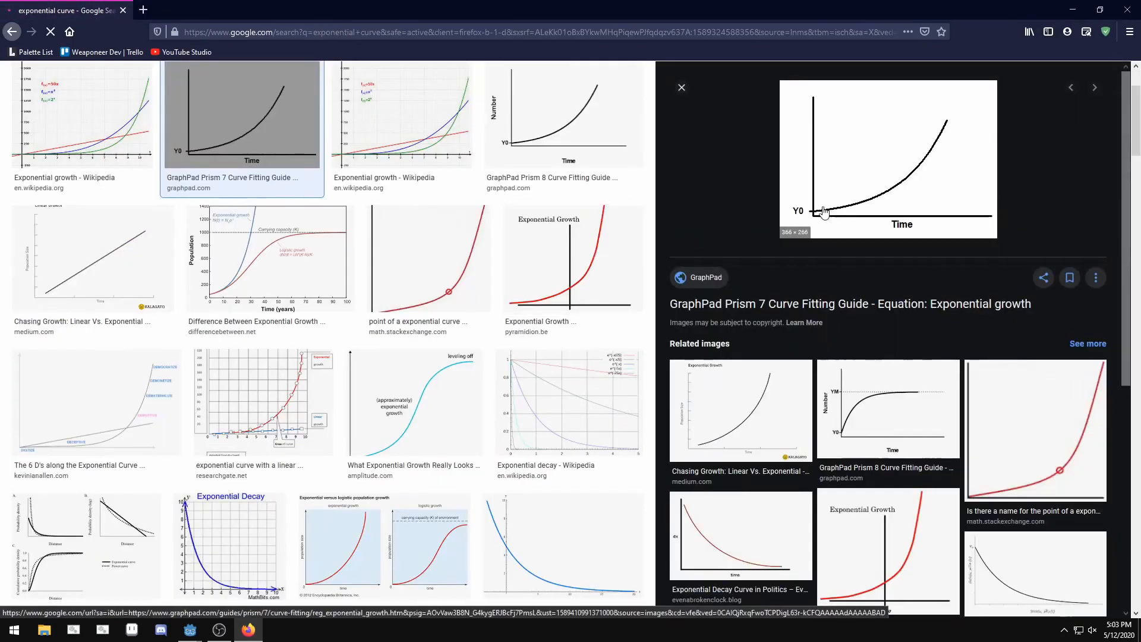
mouse_move(959, 114)
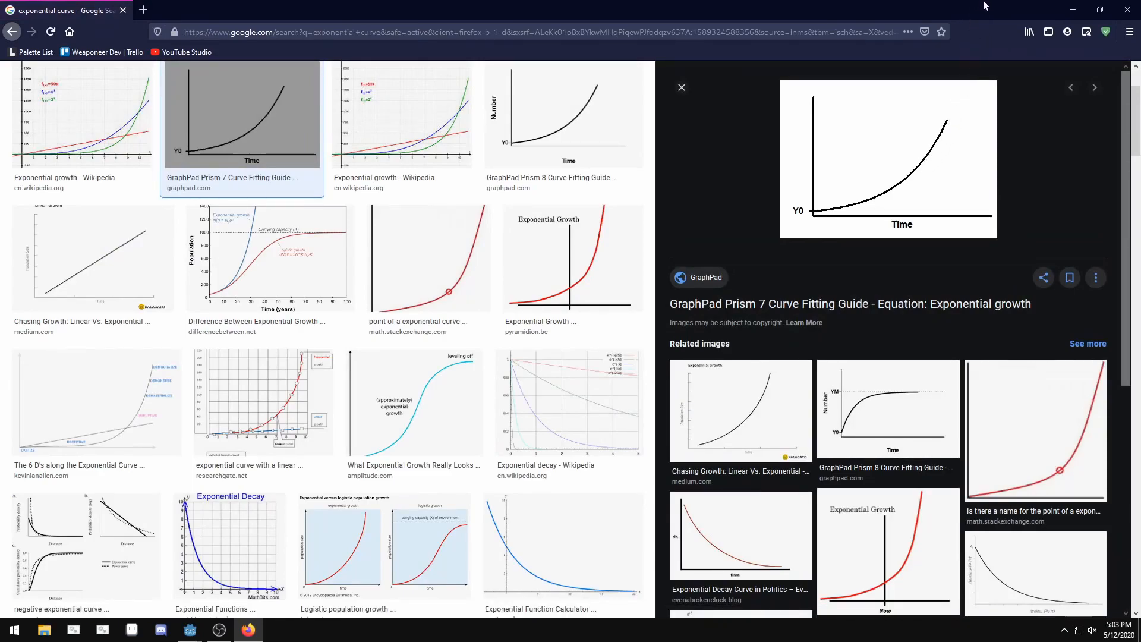
- Preview the GraphPad exponential growth graph from the 'exponential curve' image search
click(189, 630)
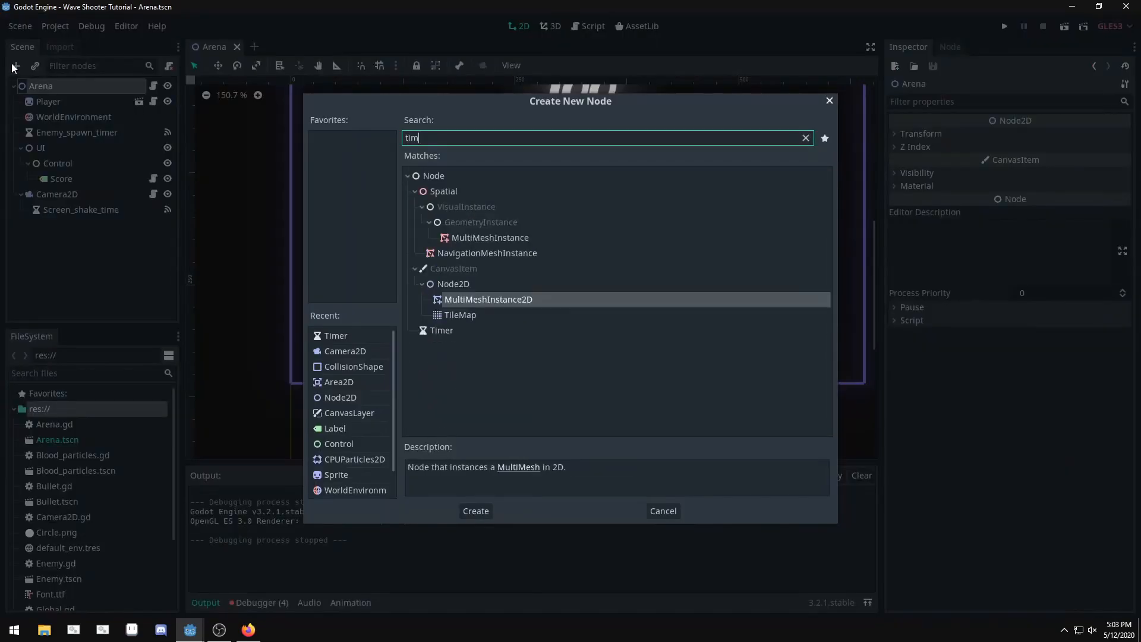
- Add a Difficulty_timer and connect its timeout() signal to the Arena script
click(476, 510)
text(Difficulty_timer)
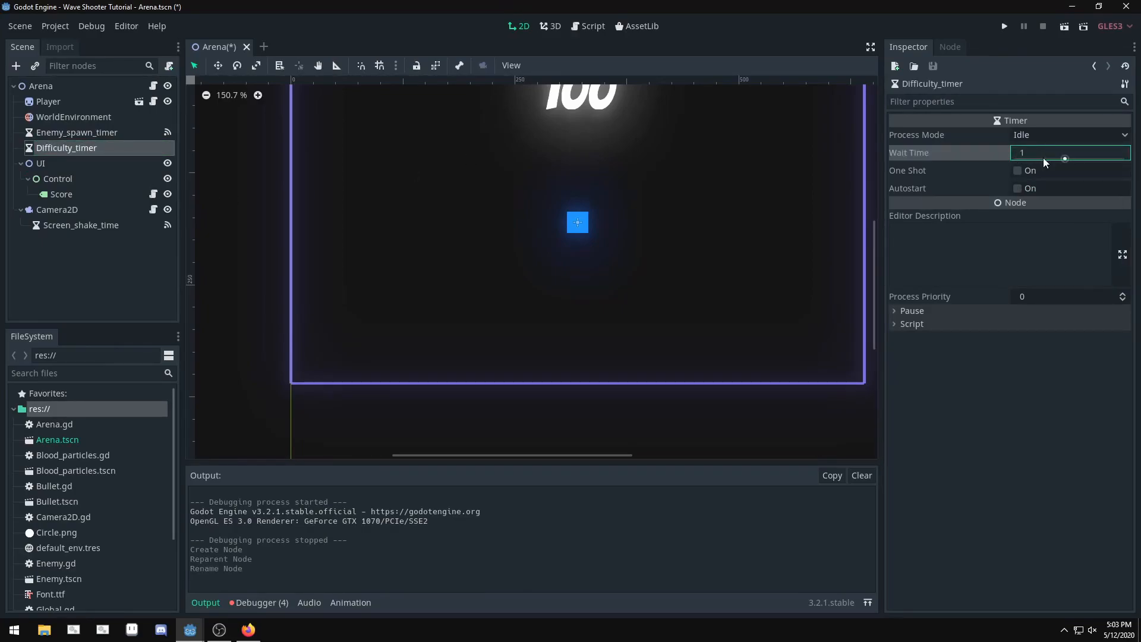
click(949, 47)
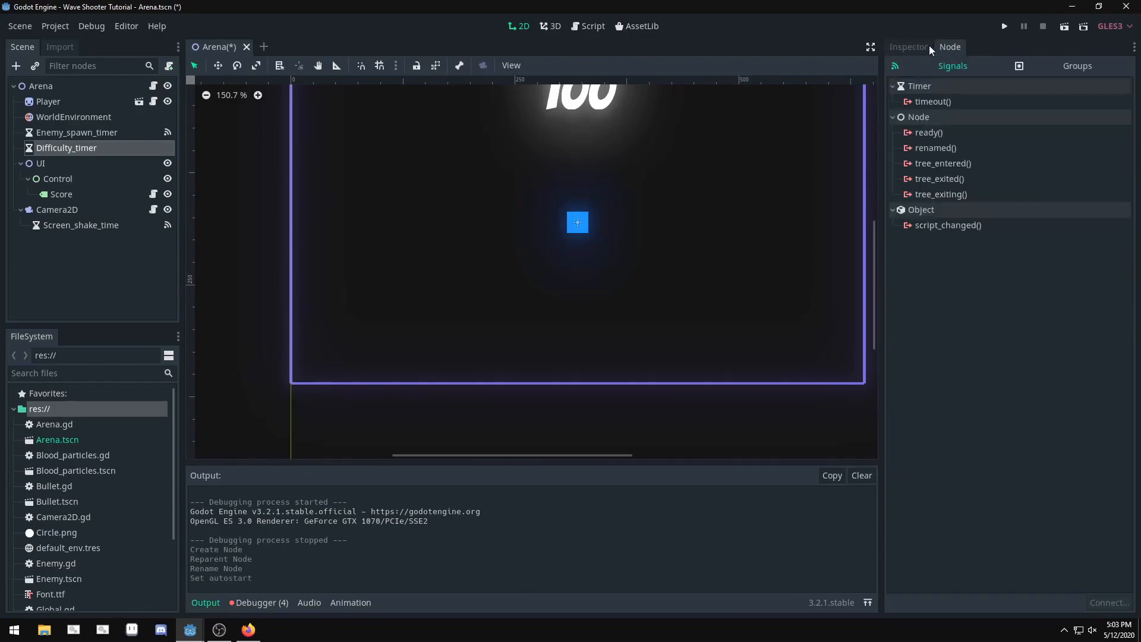
double_click(933, 101)
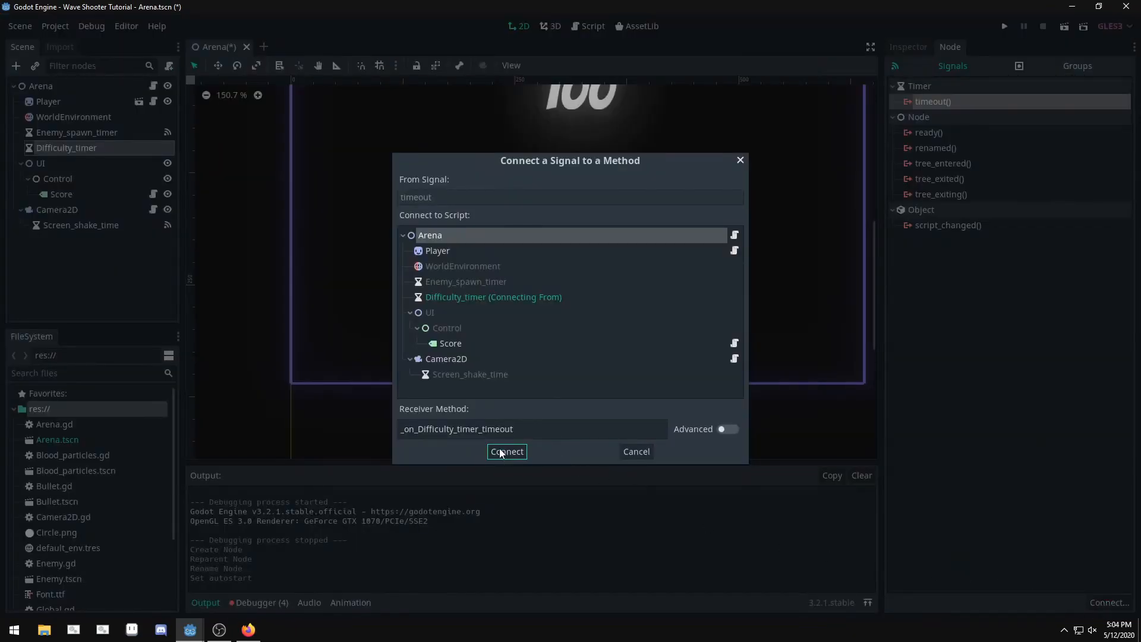
click(506, 451)
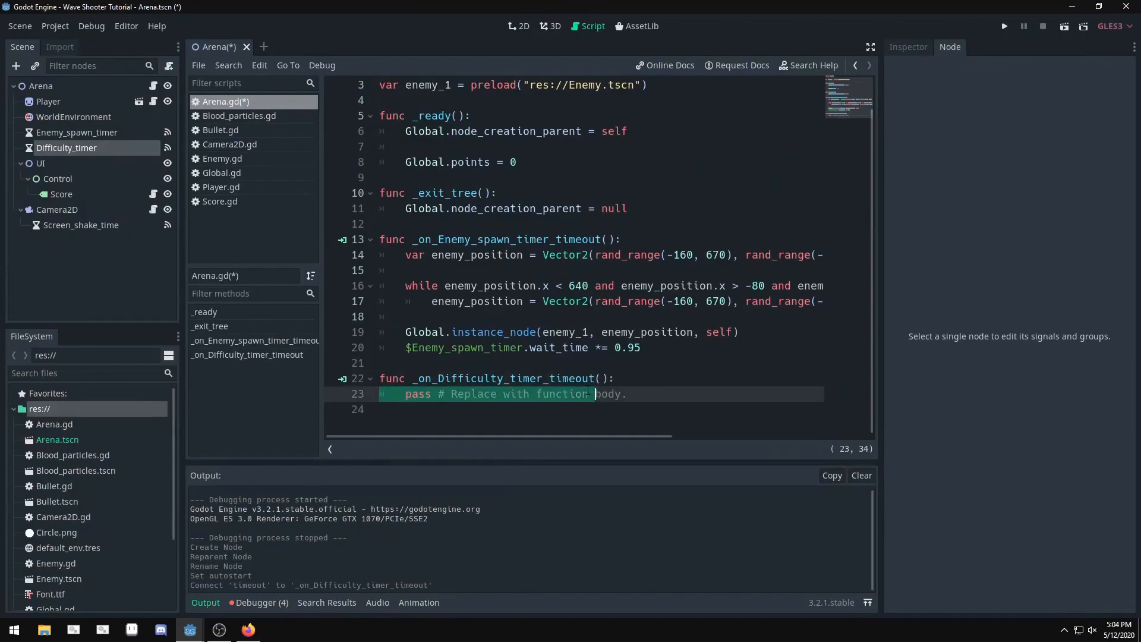
- Write `$Enemy_spawn_timer.wait_time -= 0.1` in the difficulty timeout function
text($)
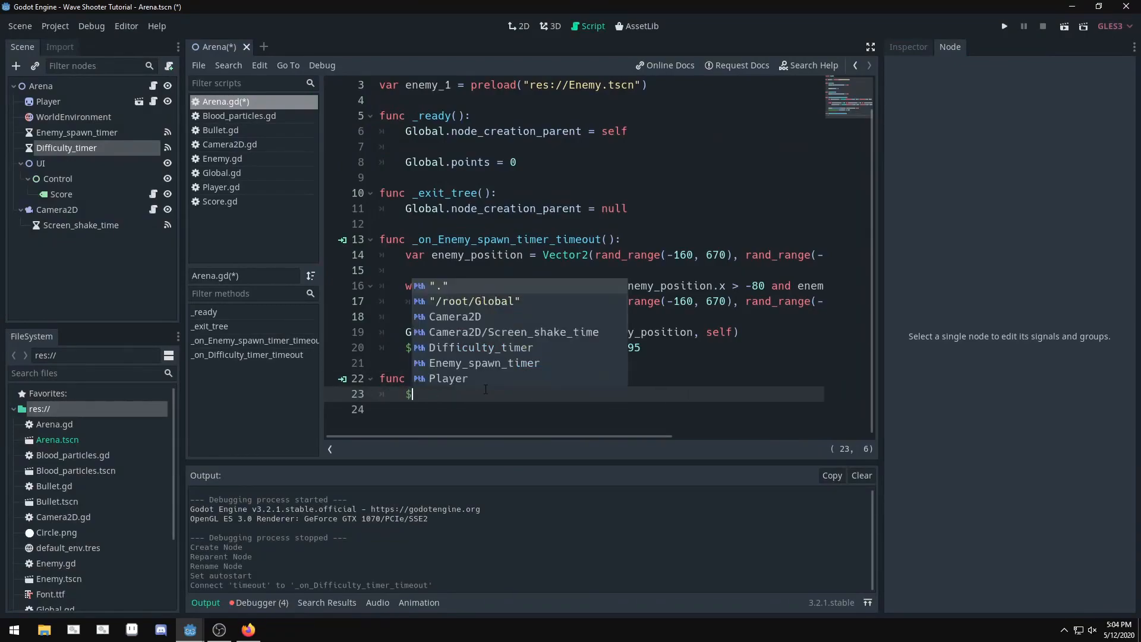
text(Enemy_spawn_timer.)
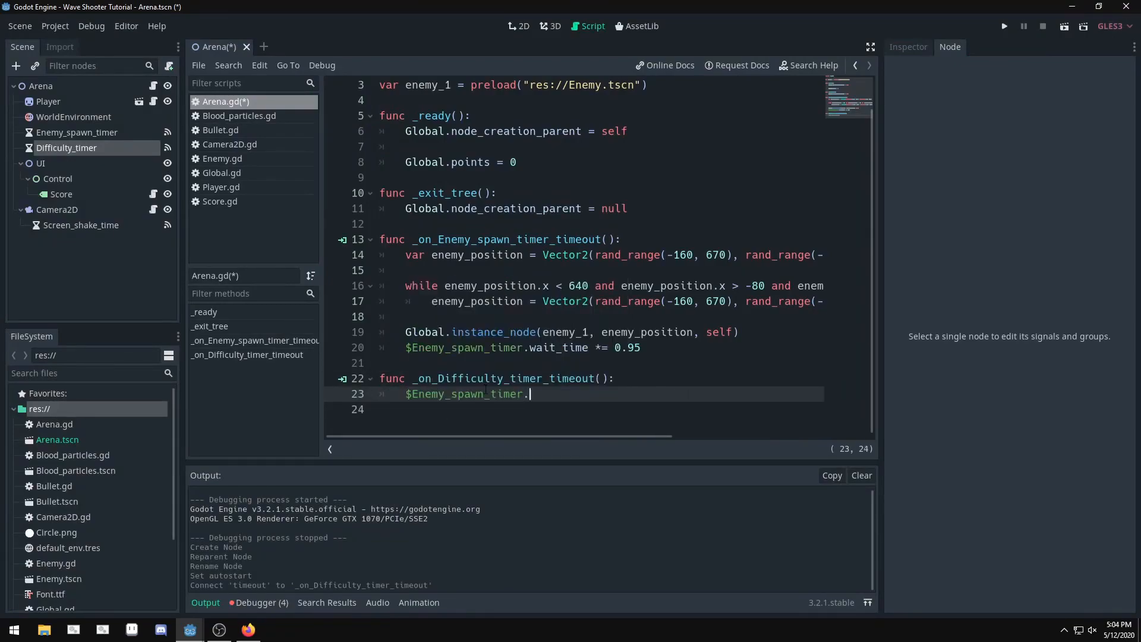
text(wait_time)
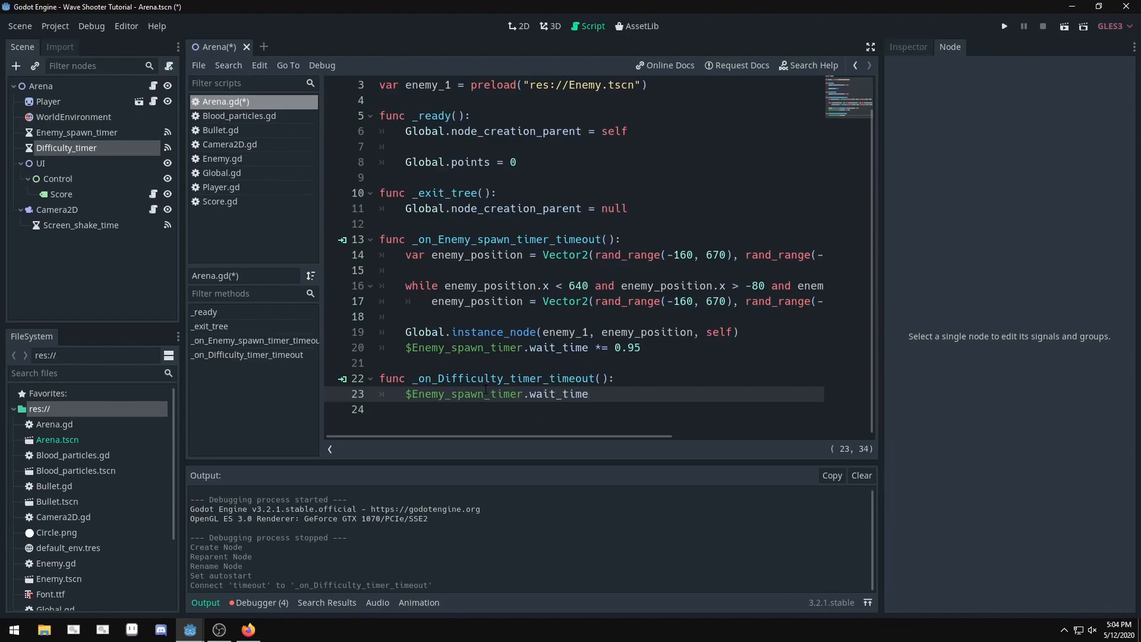
text(-=)
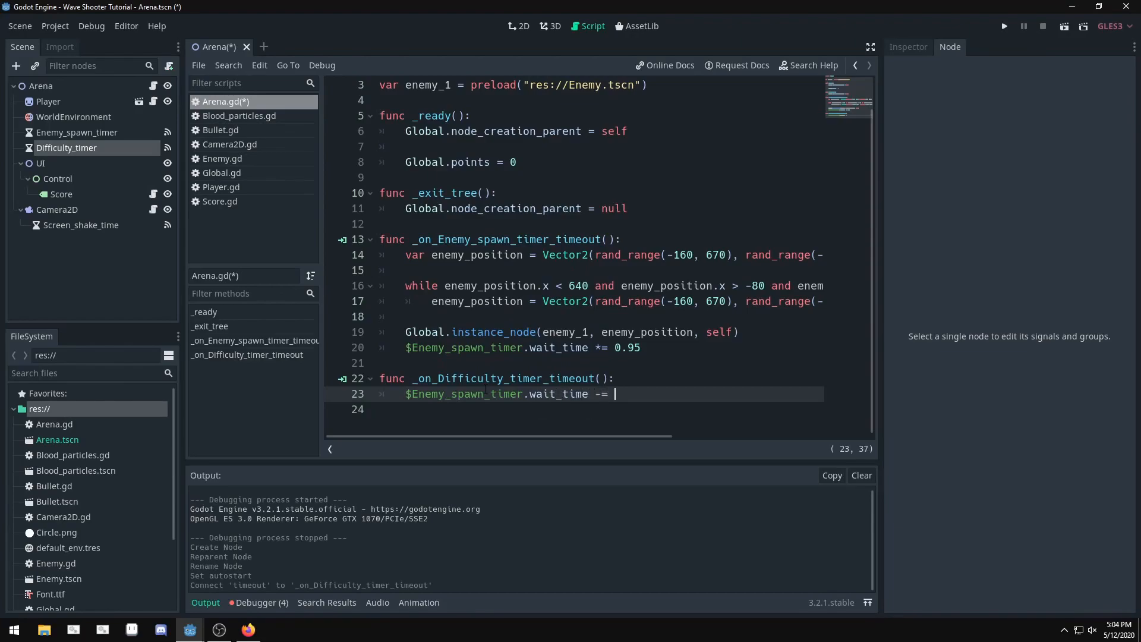
text(0.1)
text(if)
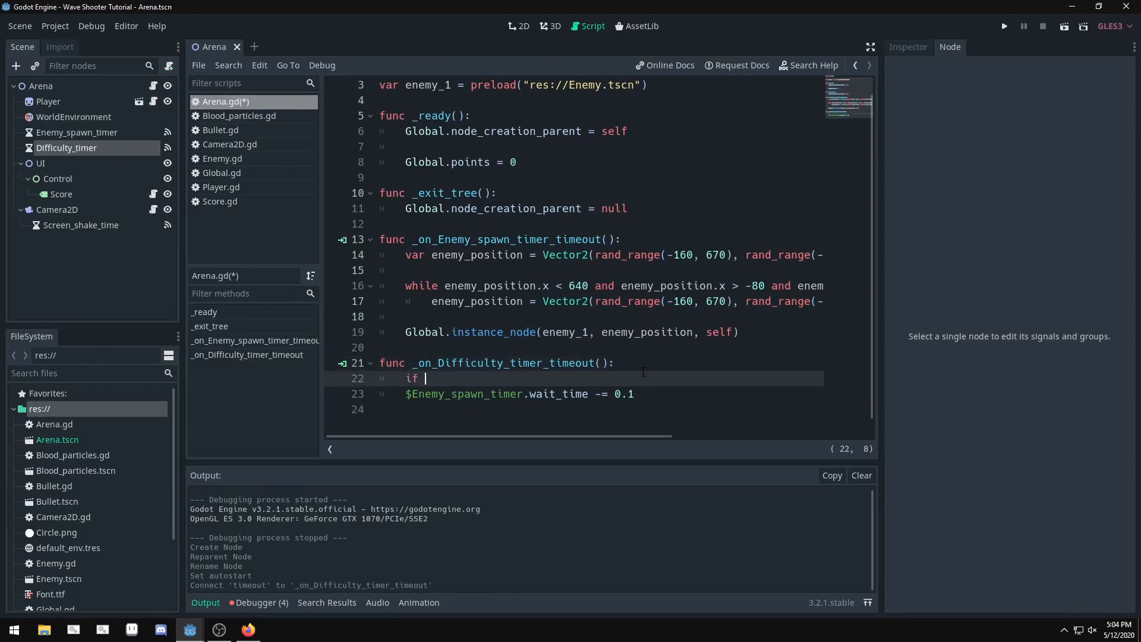
- Guard the subtraction with `if $Enemy_spawn_timer.wait_time > 0.25:` and launch the game
text($Ee)
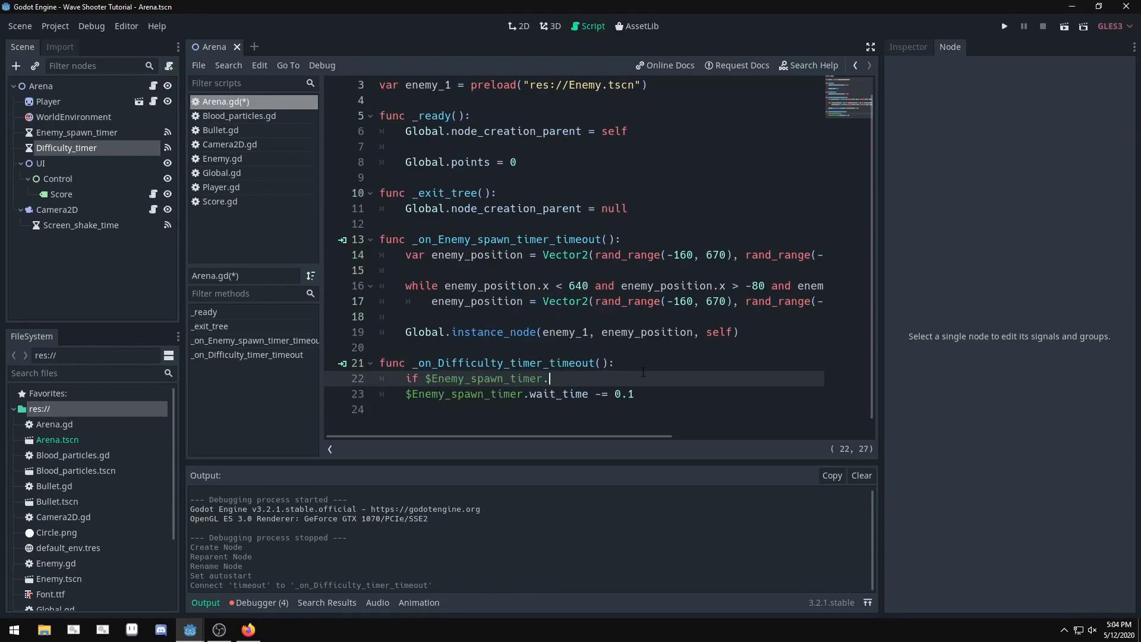
text(wait_time)
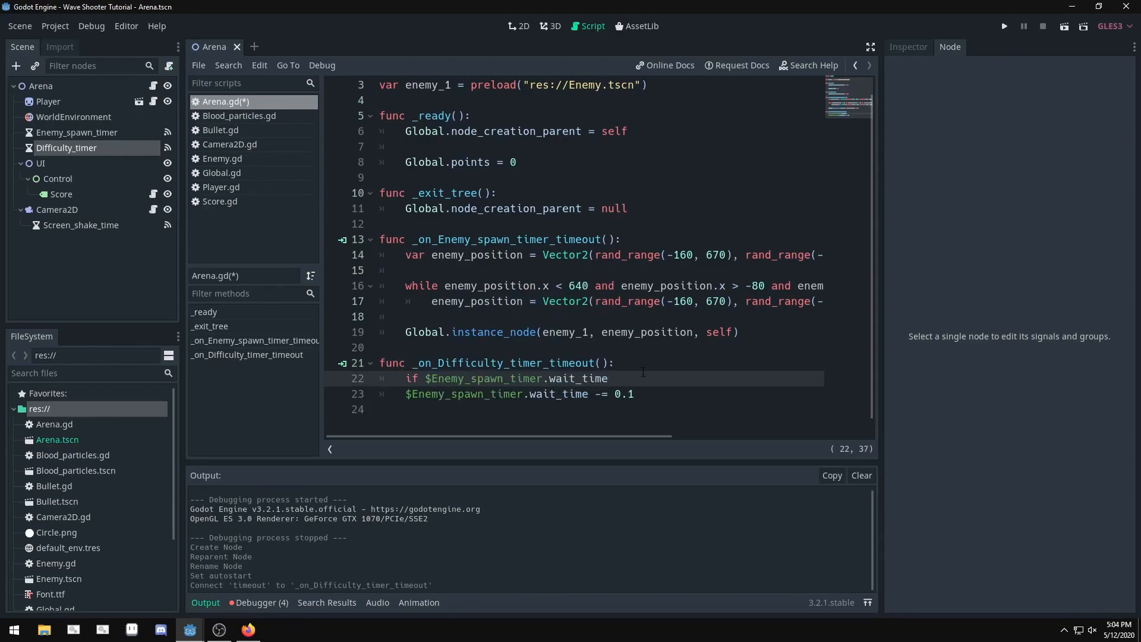
text(>)
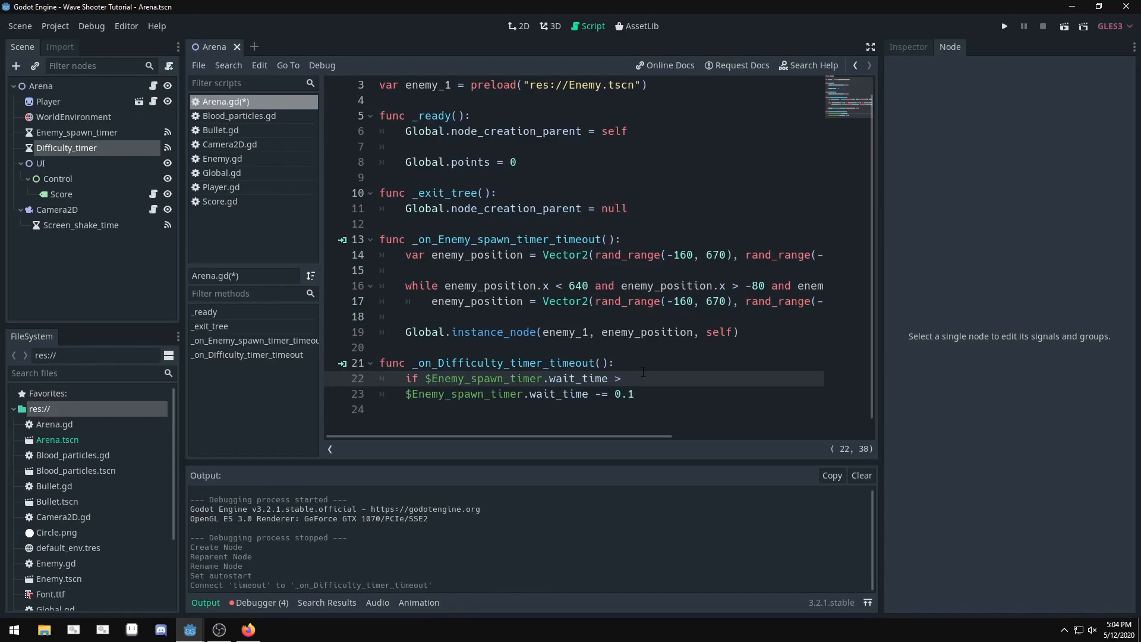
text(0.25:)
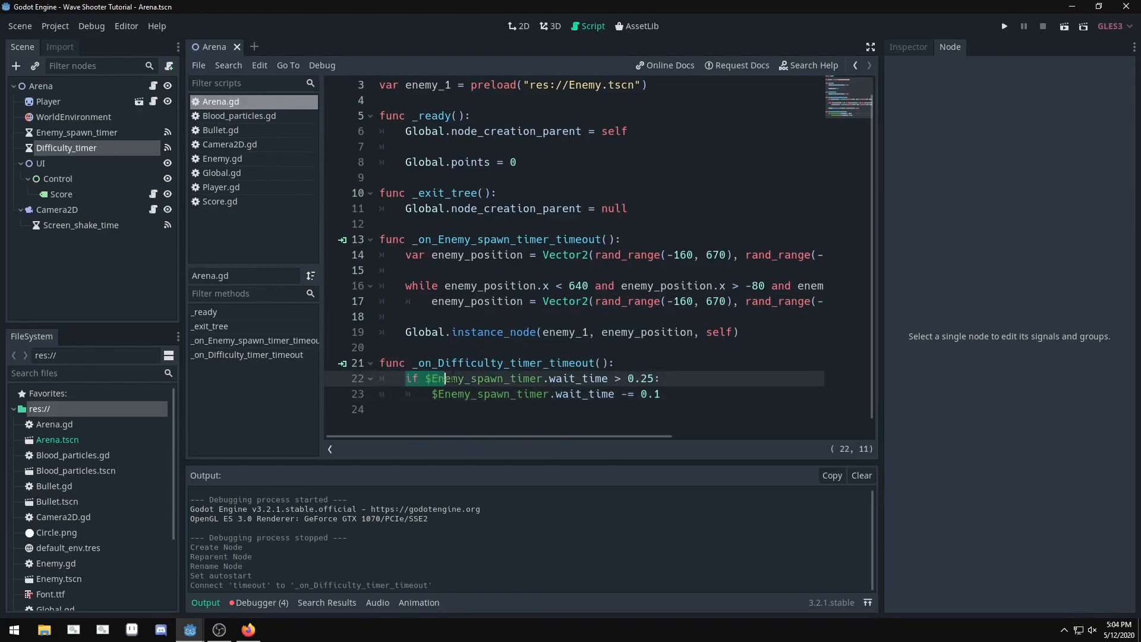
click(470, 378)
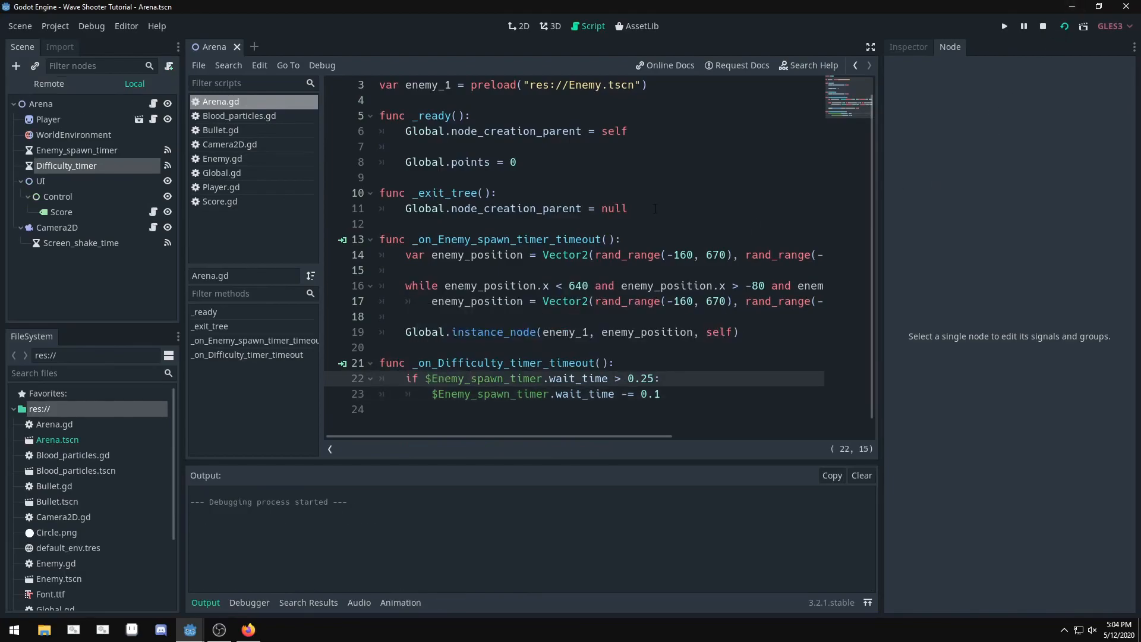
- Stop the test run, raise the wait-time threshold to 0.5, and return to 2D
click(1003, 26)
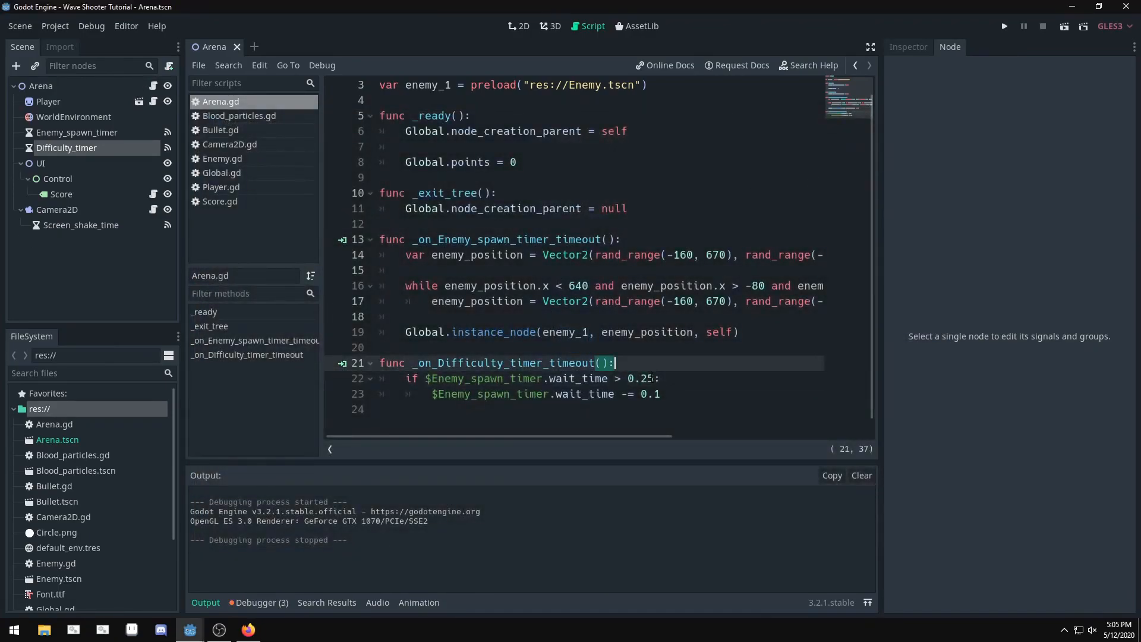
click(1003, 26)
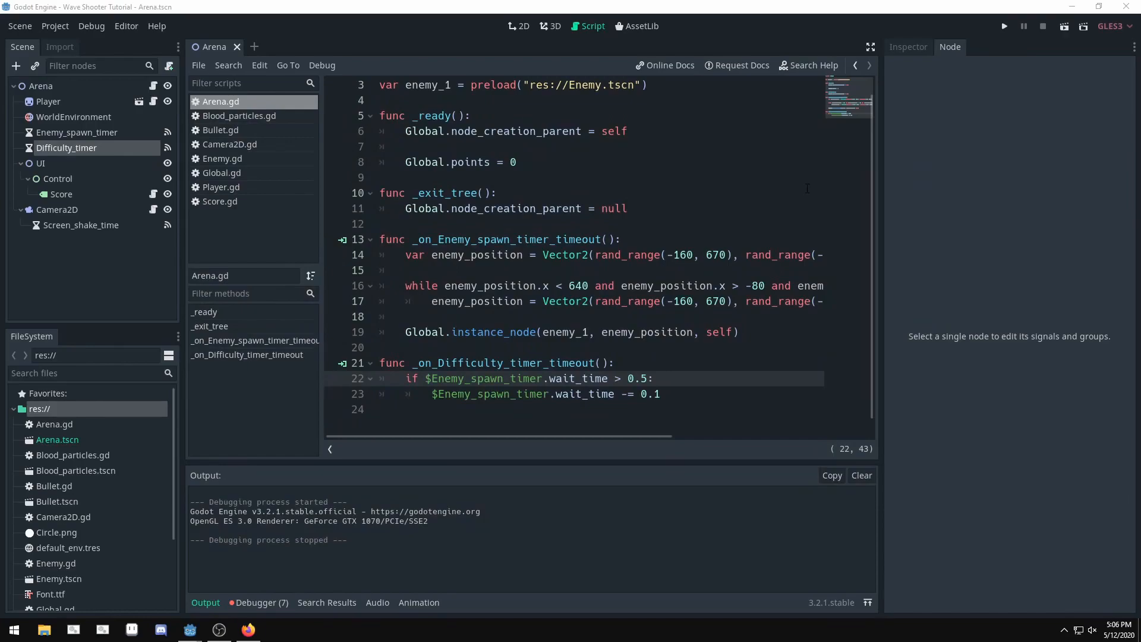
click(519, 26)
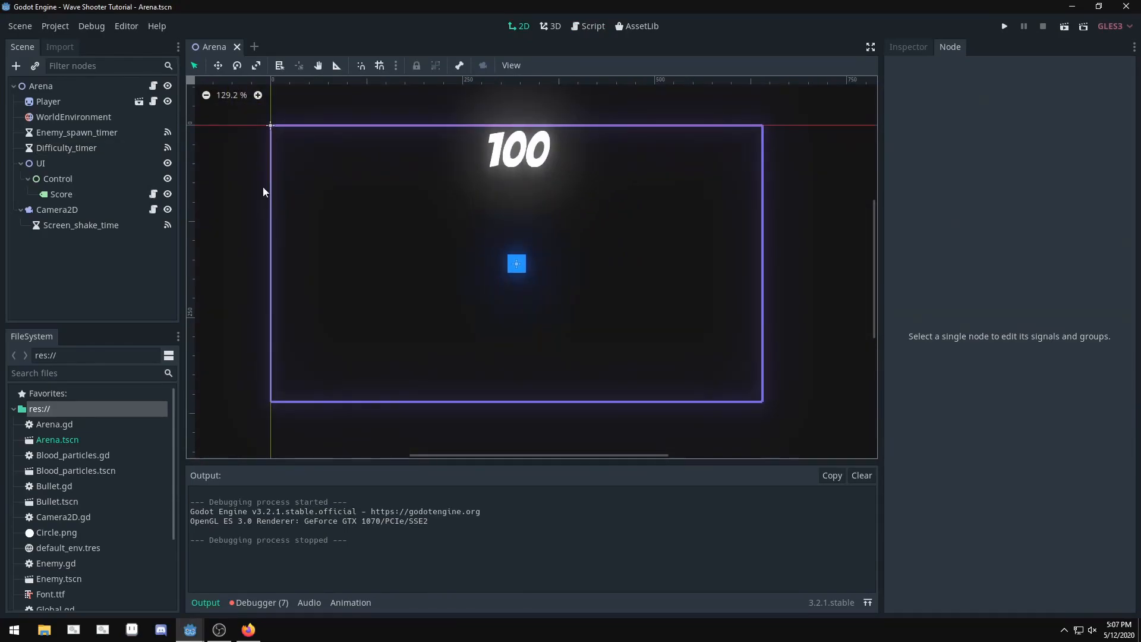
- Duplicate the Score label as Highscore and move it to the arena's bottom
click(61, 194)
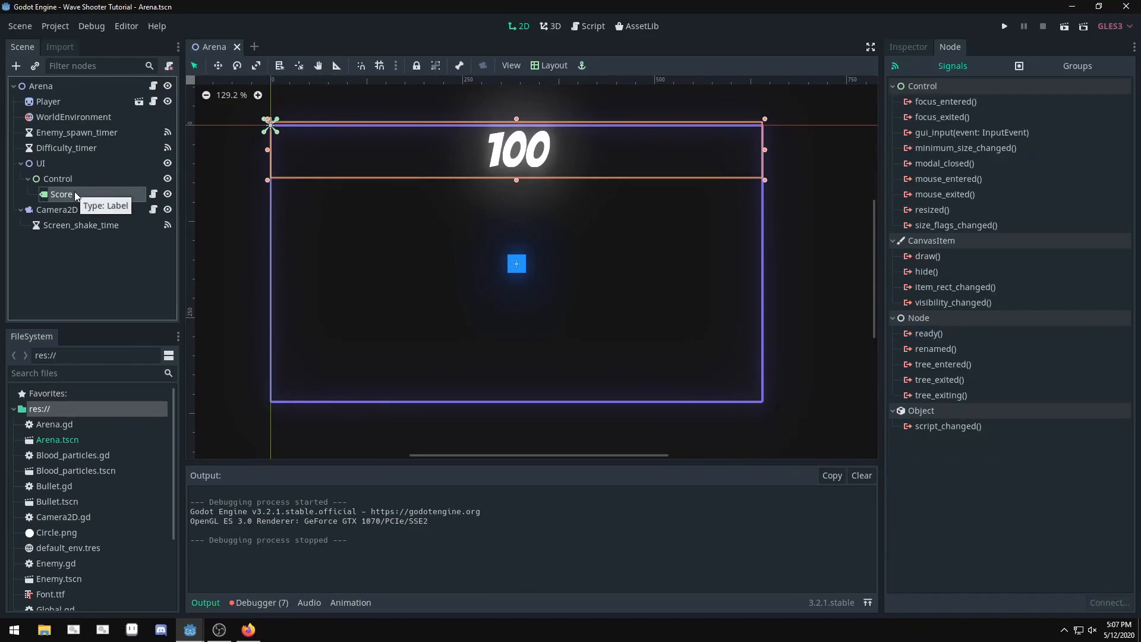
key(ctrl+d)
text(Hig)
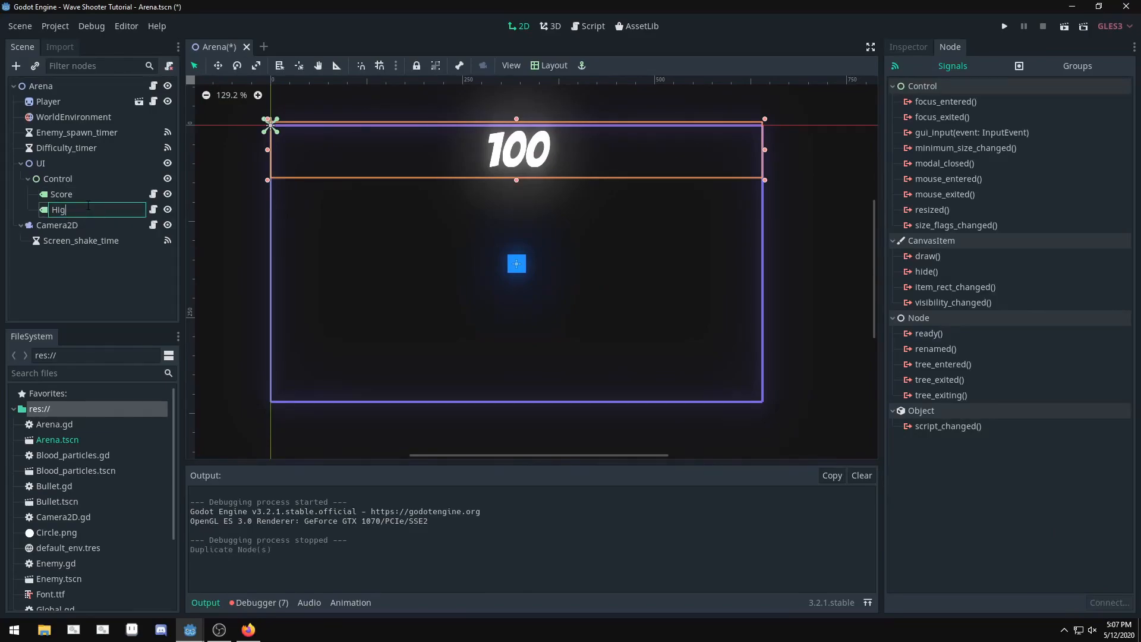
click(555, 65)
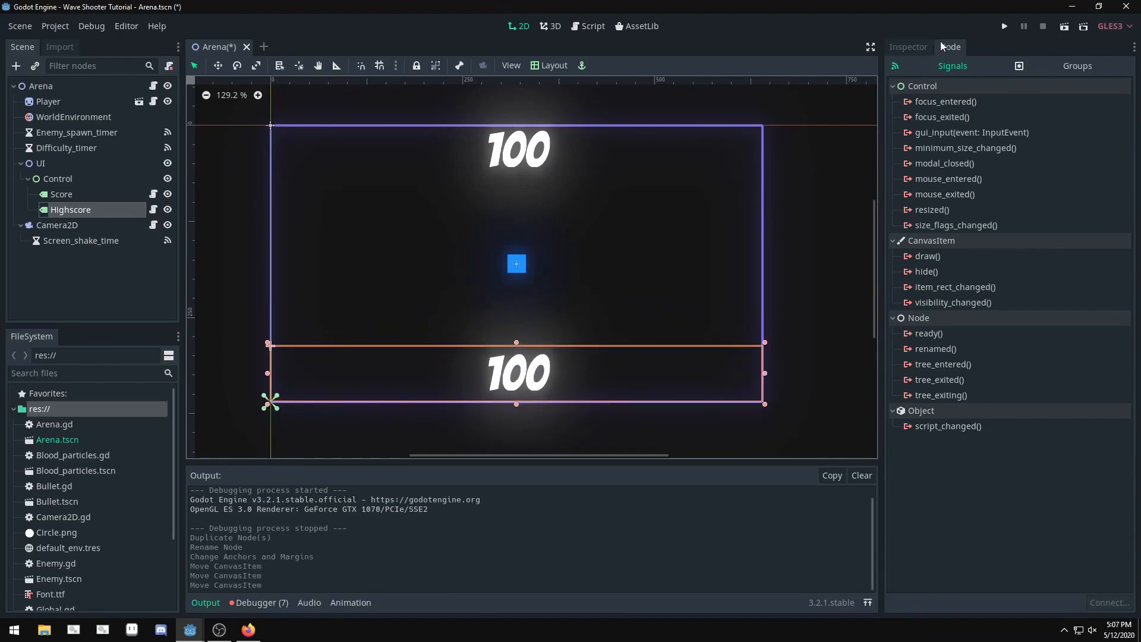
click(908, 46)
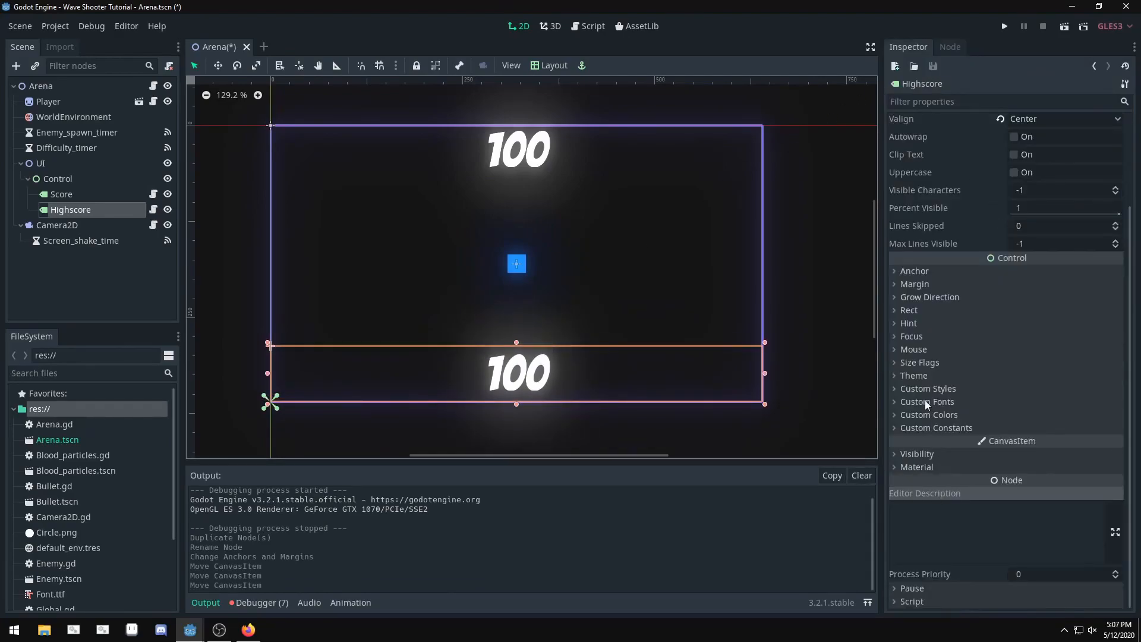
- Give Highscore a new DynamicFont from Font.ttf at size 64
click(928, 401)
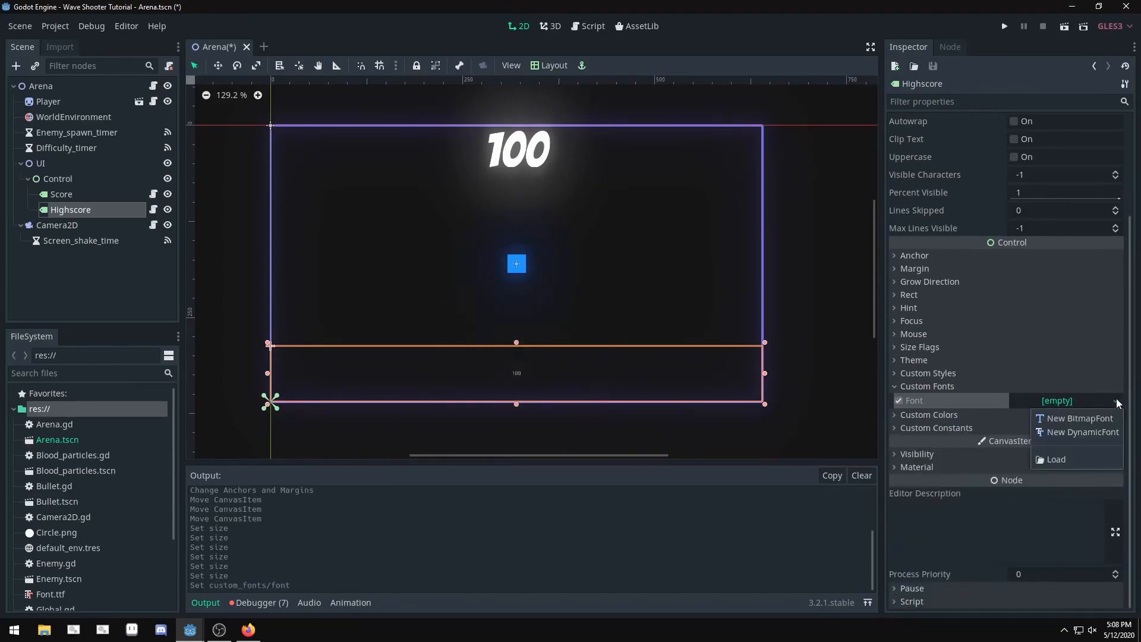
click(1082, 431)
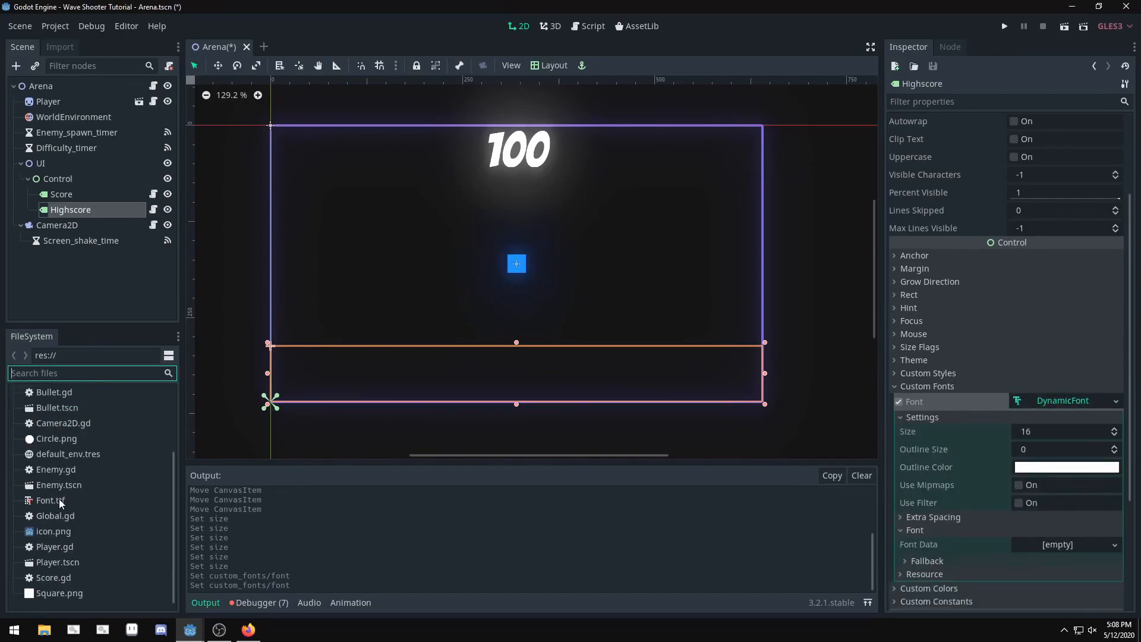
click(51, 500)
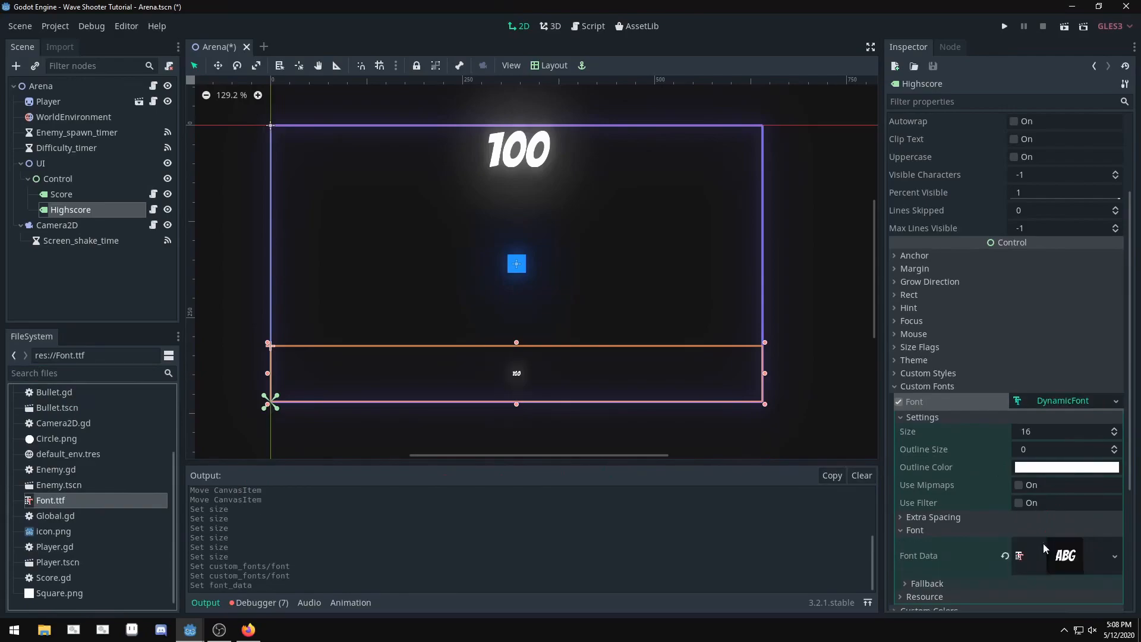
click(1062, 431)
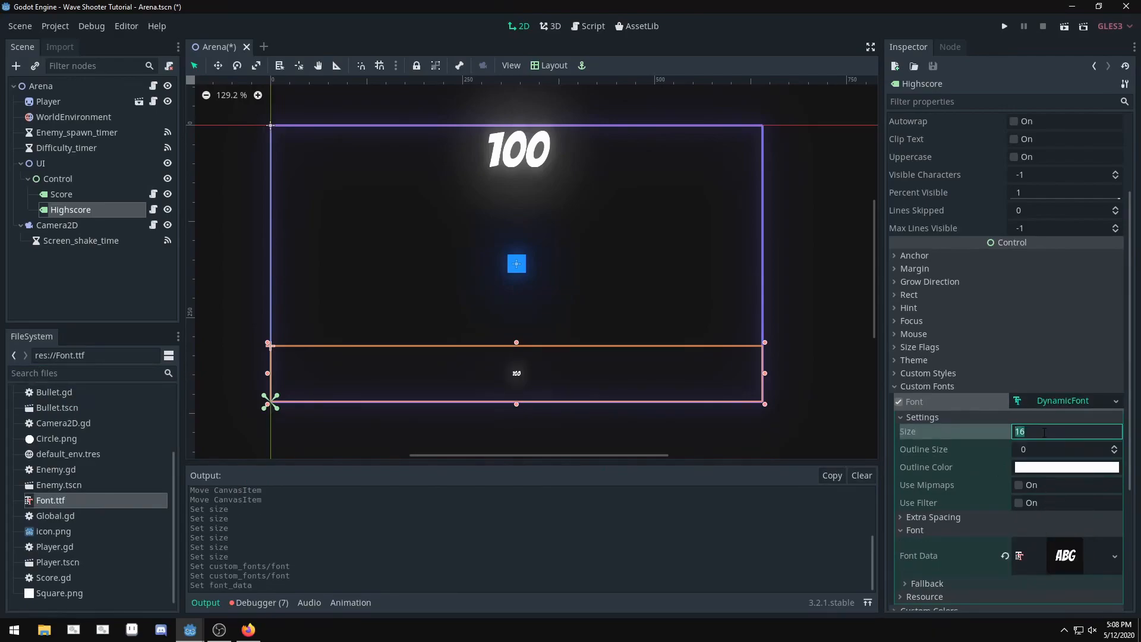
text(124)
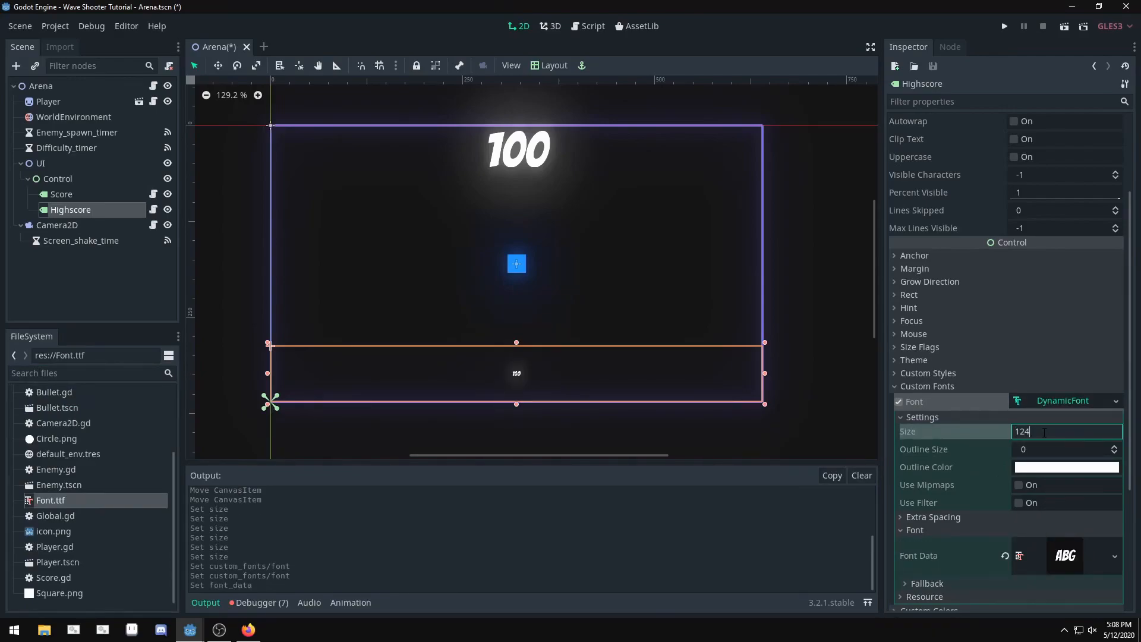
text(64)
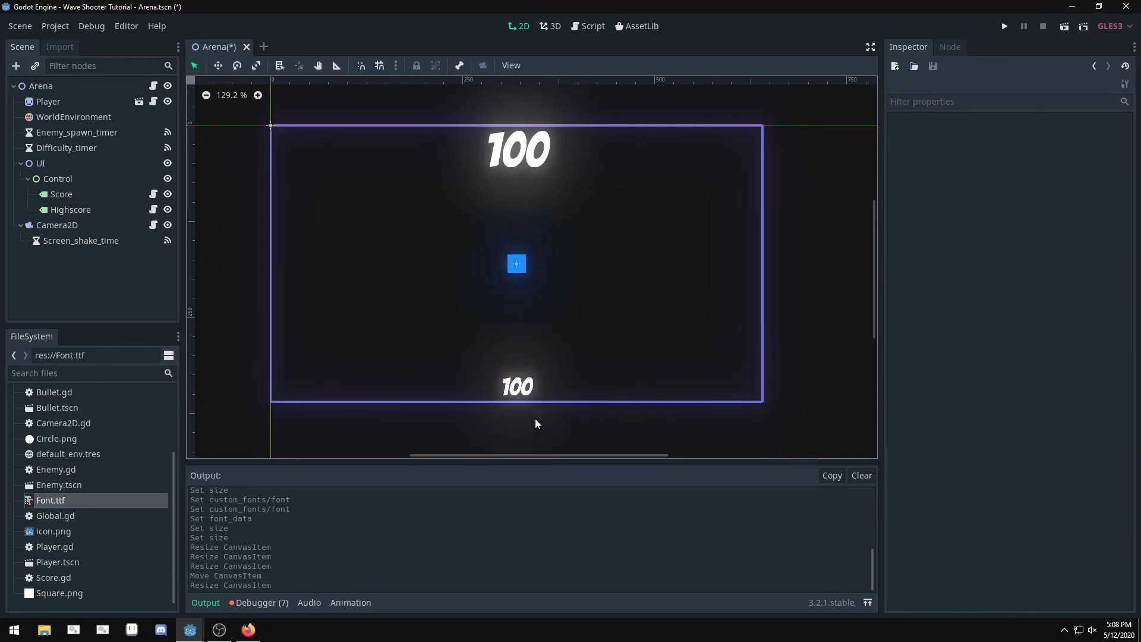
click(71, 210)
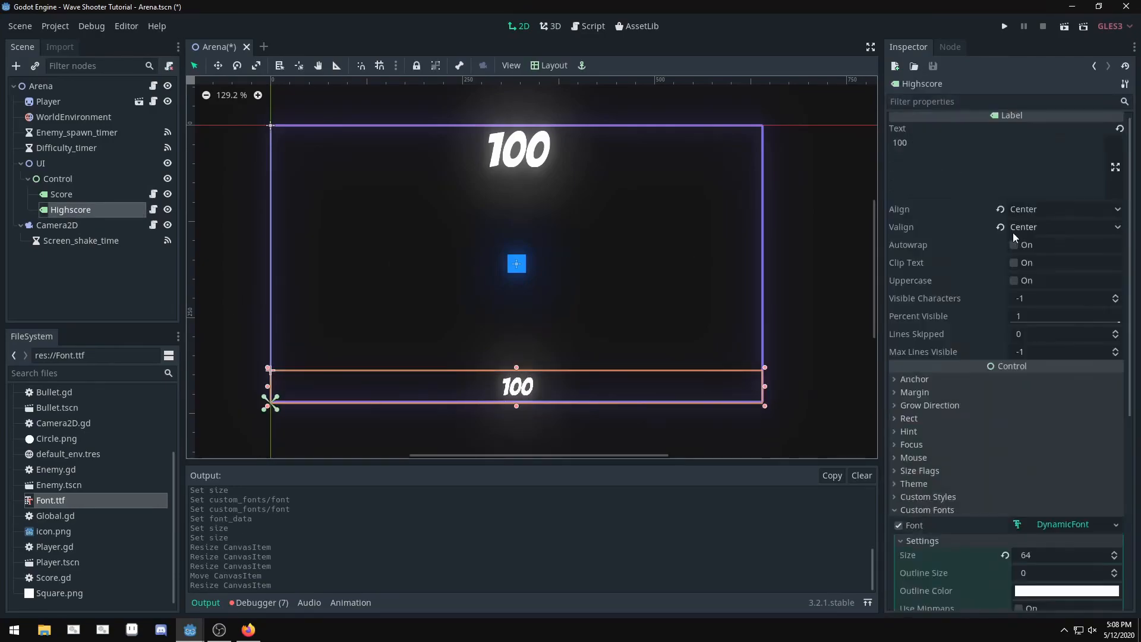
- Replace the Highscore label's copied score script with a new empty res://Highscore.gd
click(592, 25)
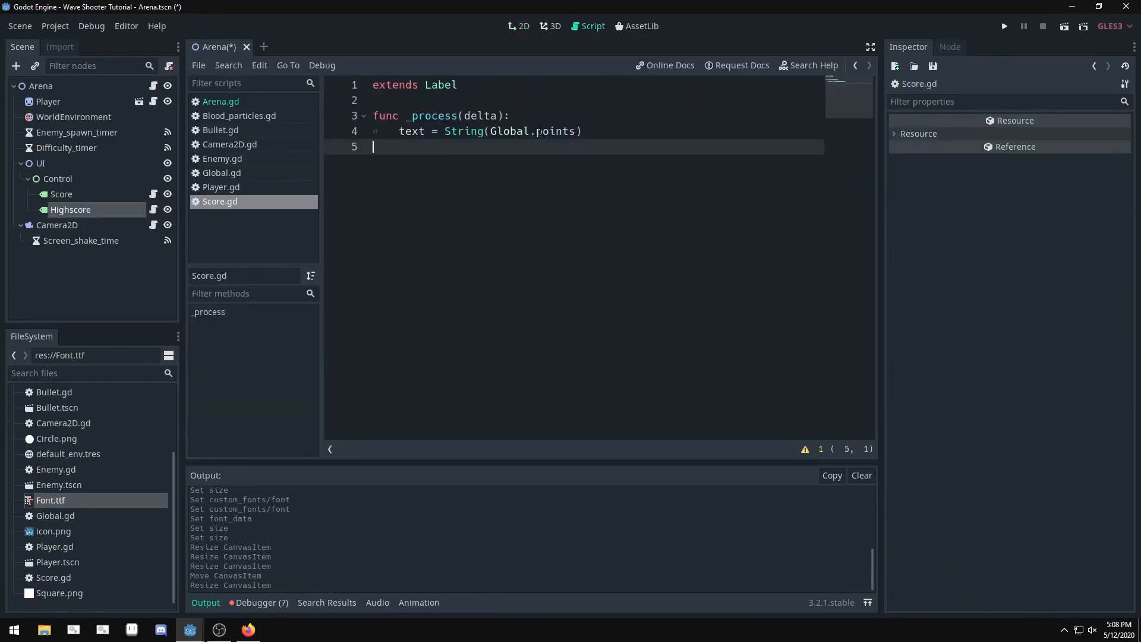
click(518, 26)
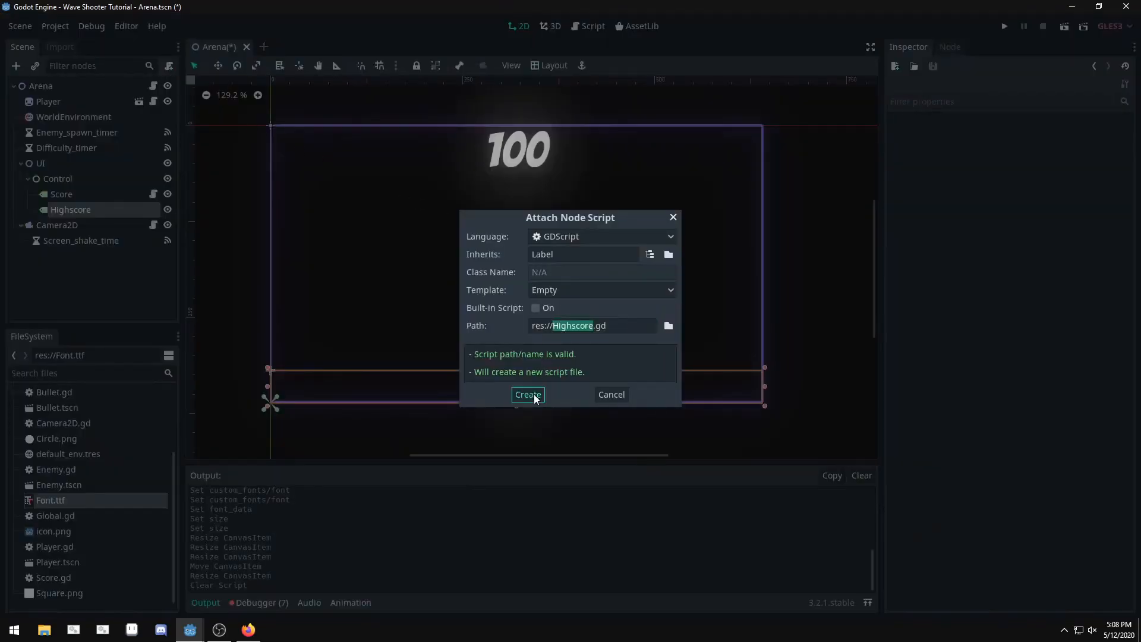
click(528, 394)
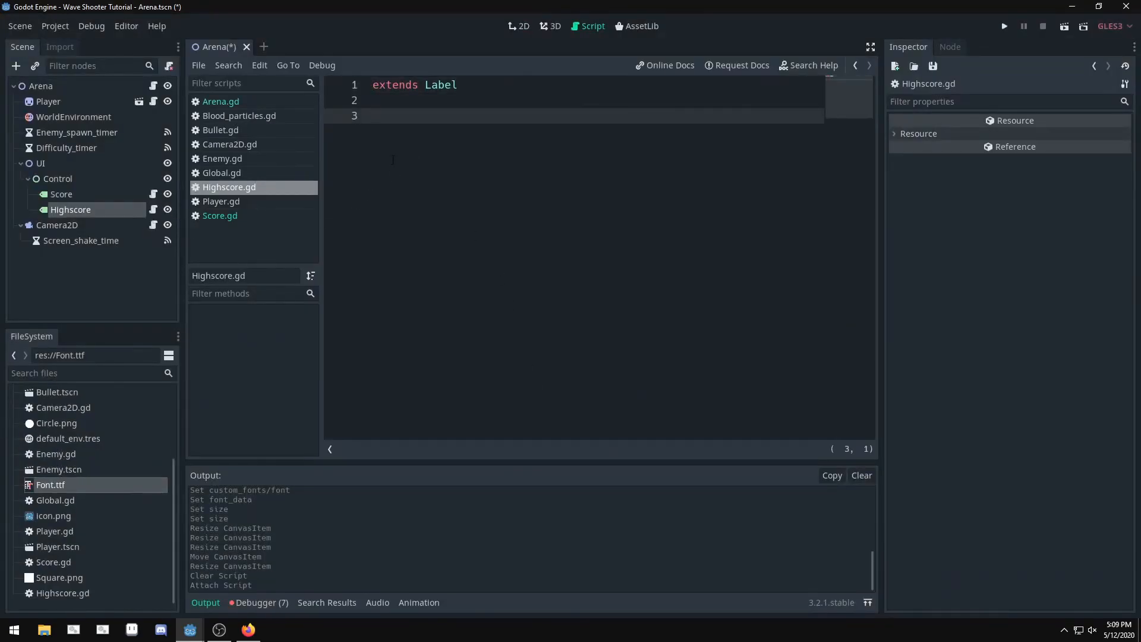
mouse_move(334, 195)
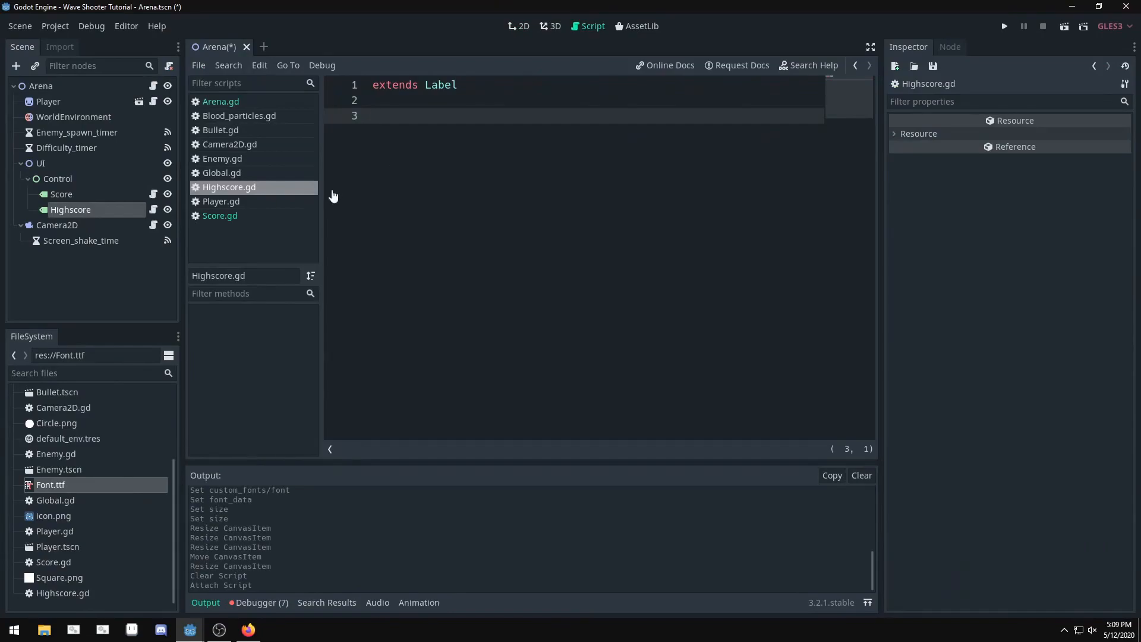
- Declare 'var highscore = 0' in Global.gd
click(222, 172)
text(var hig)
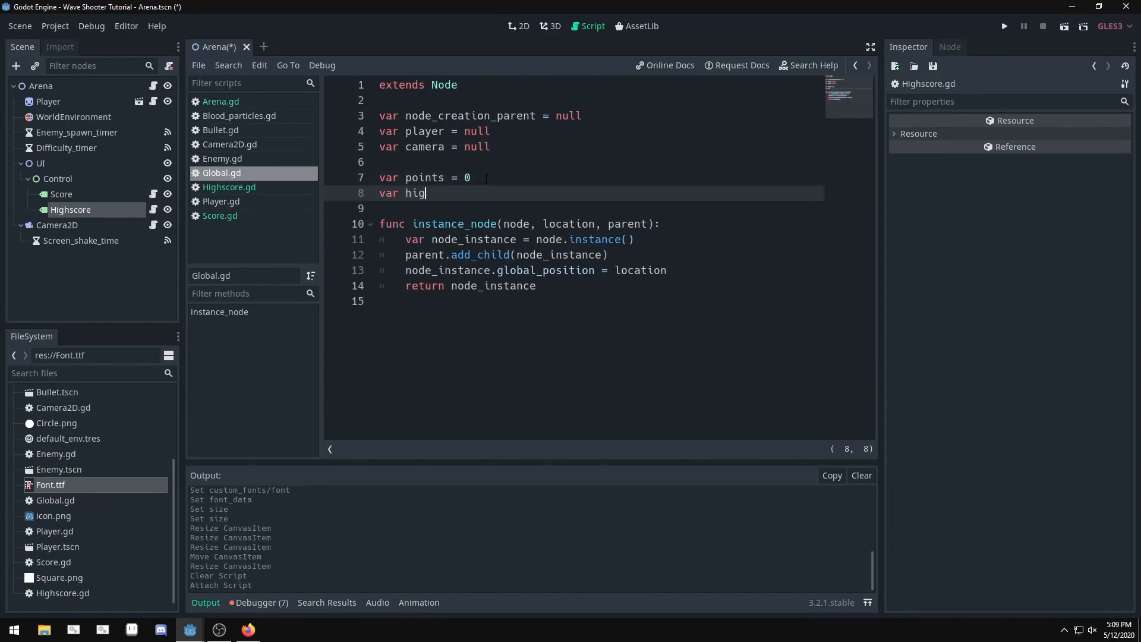
text(hscore = 0)
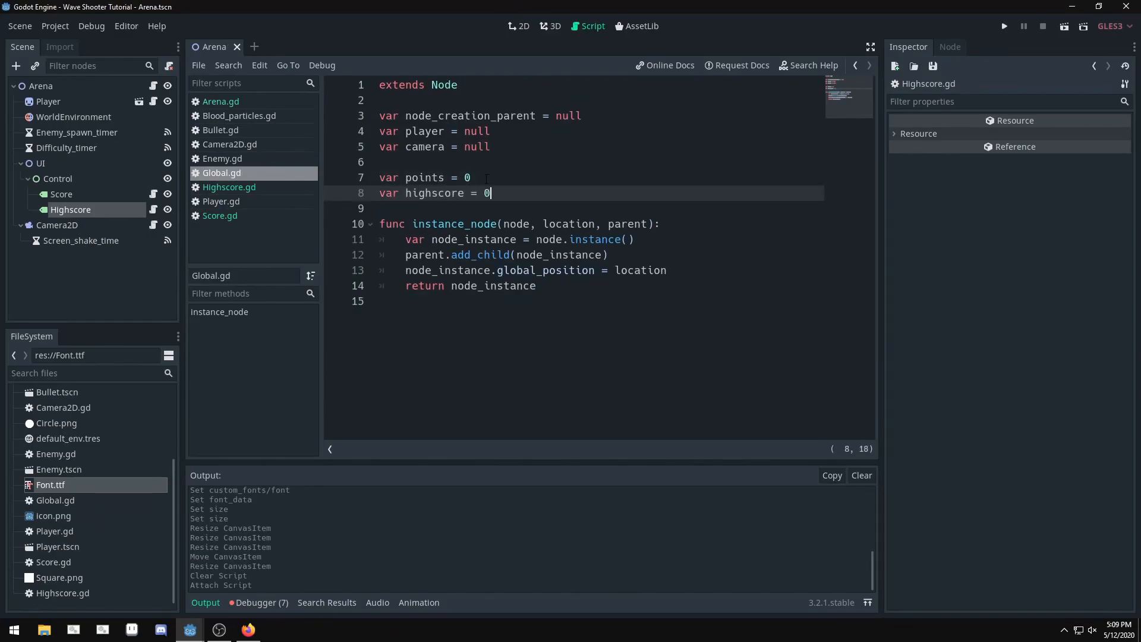
click(228, 188)
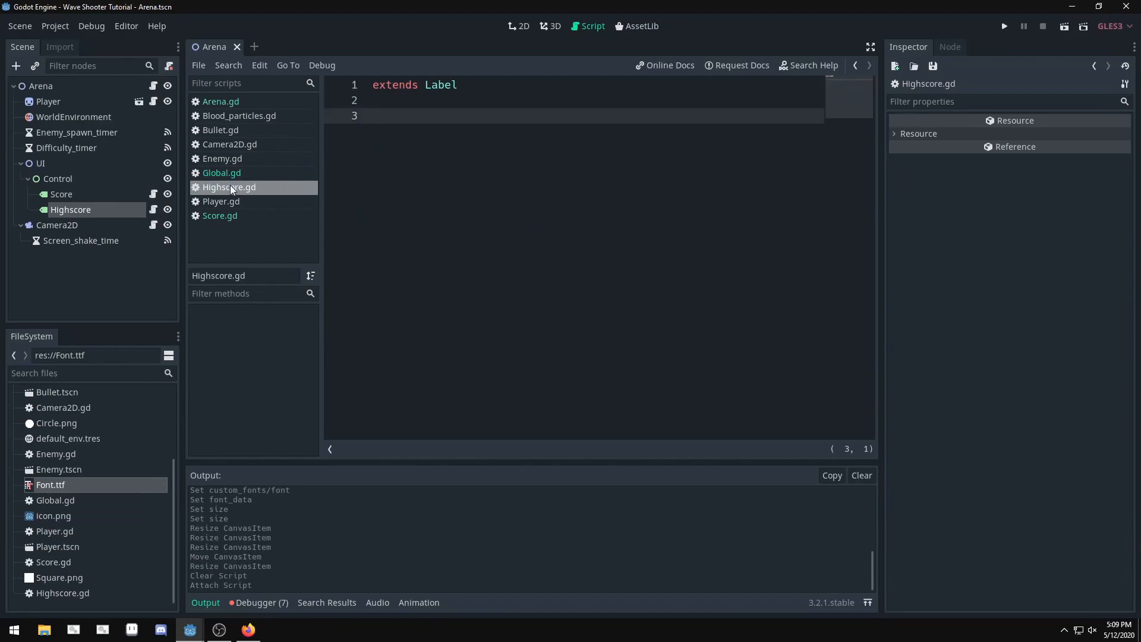
- In Highscore.gd, write func _ready() setting text to Global.highscore
text(func)
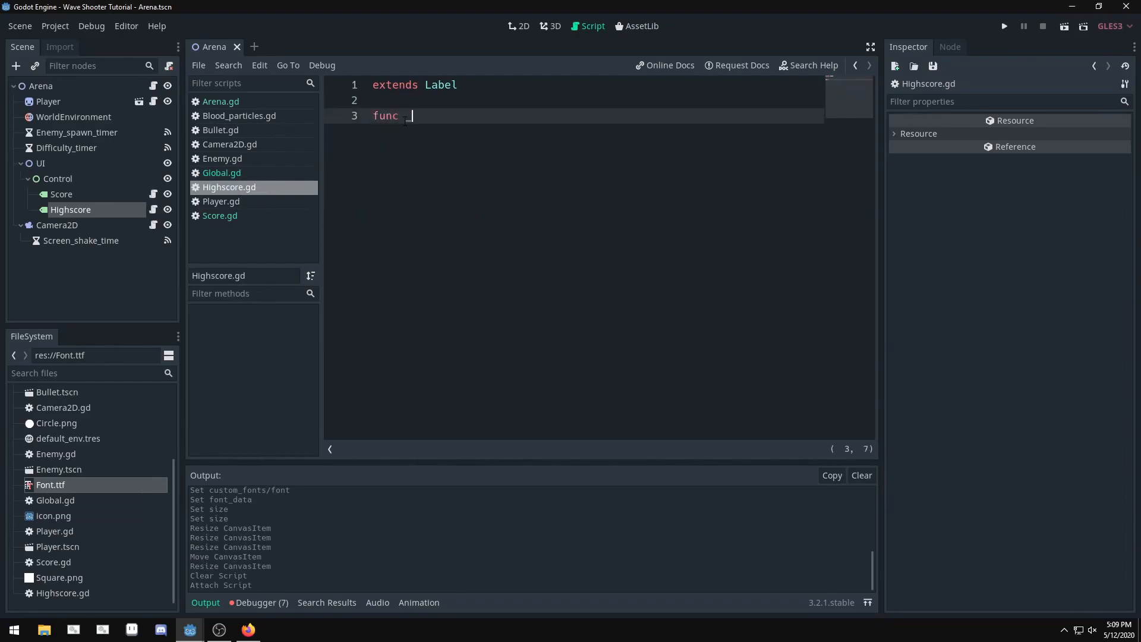
text(_process(delta):)
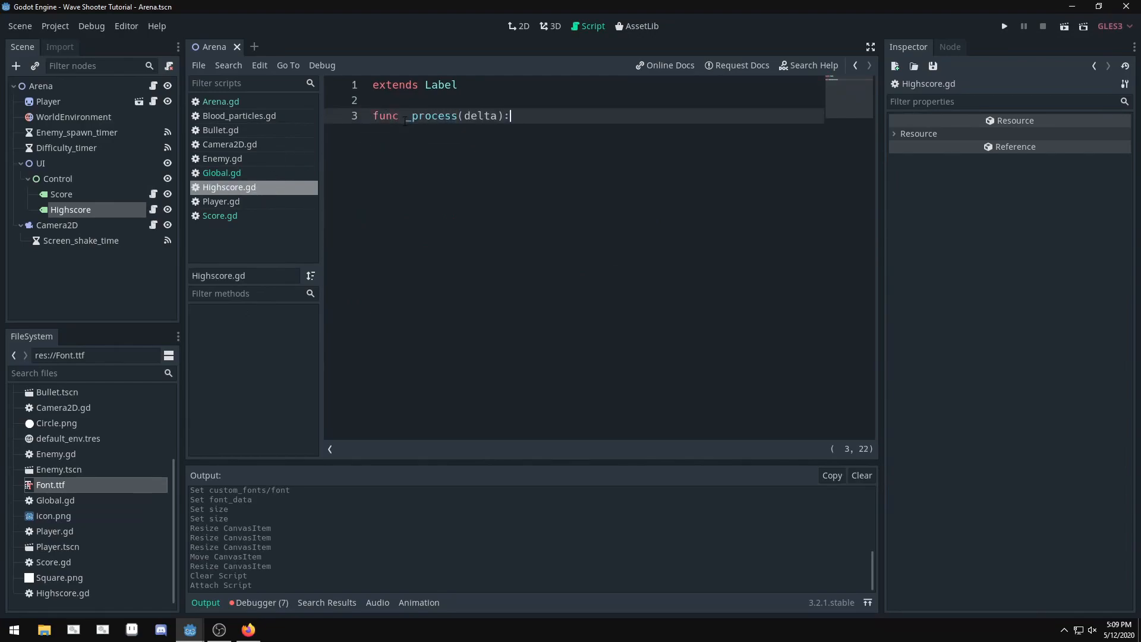
text(text = Global)
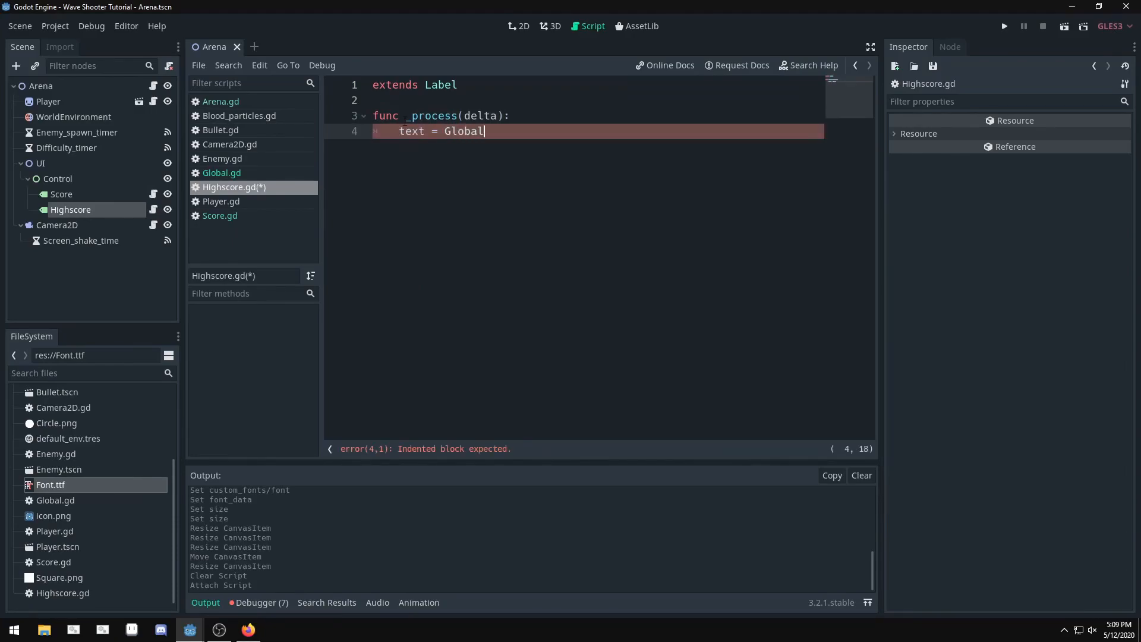
text(.highscore)
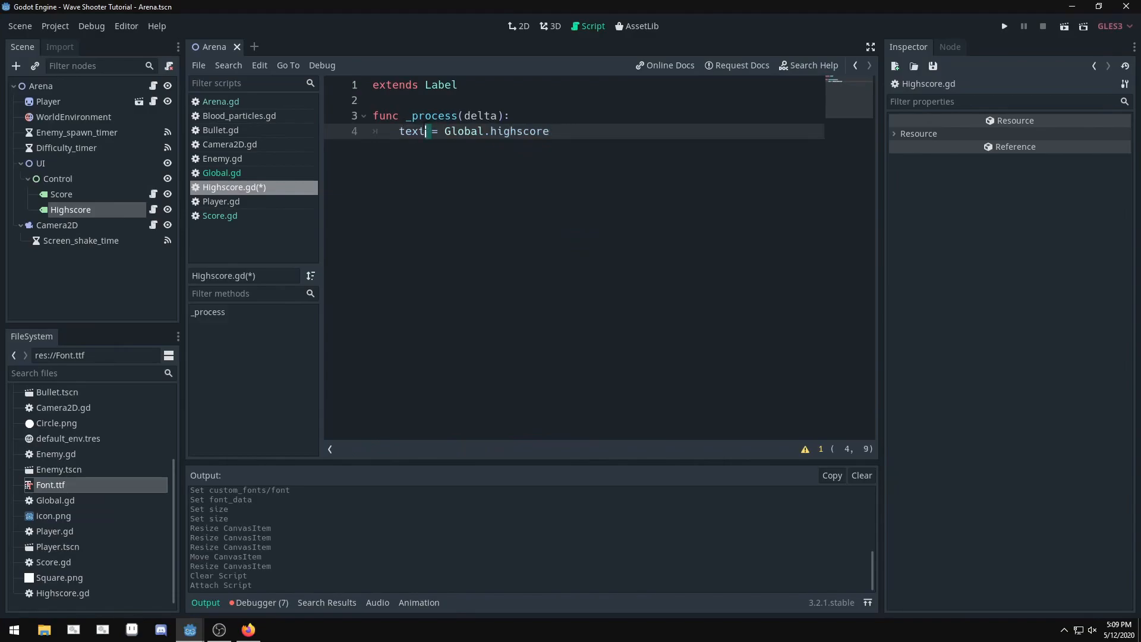
double_click(454, 116)
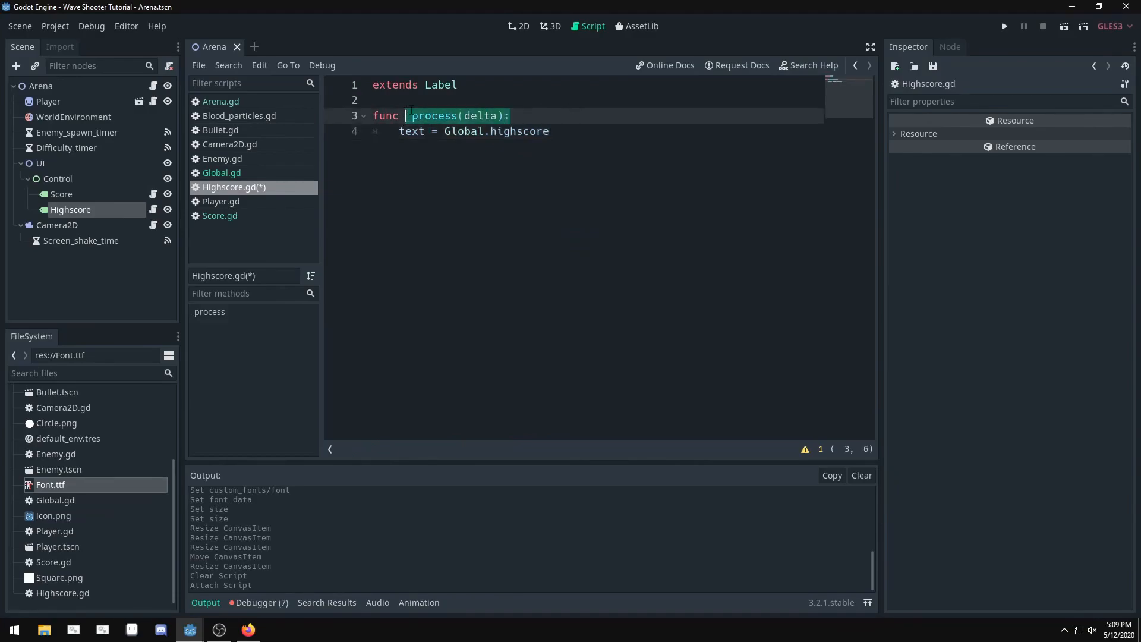
text(_ready)
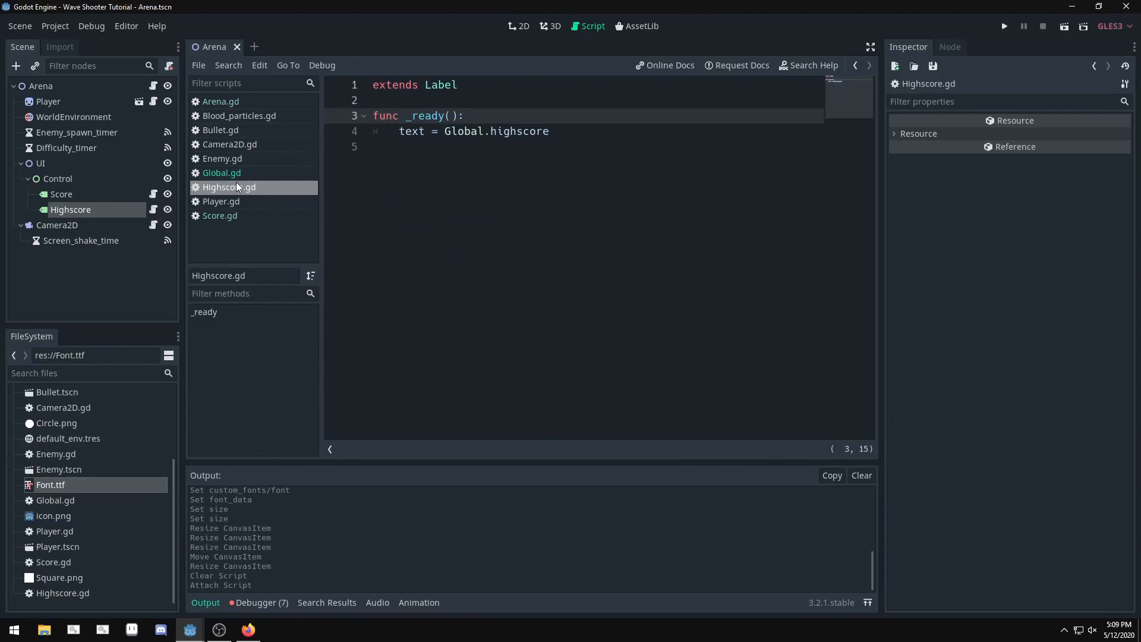
- Add _process(delta) setting Global.highscore to Global.points when exceeded; wrap _ready text in String()
key(enter)
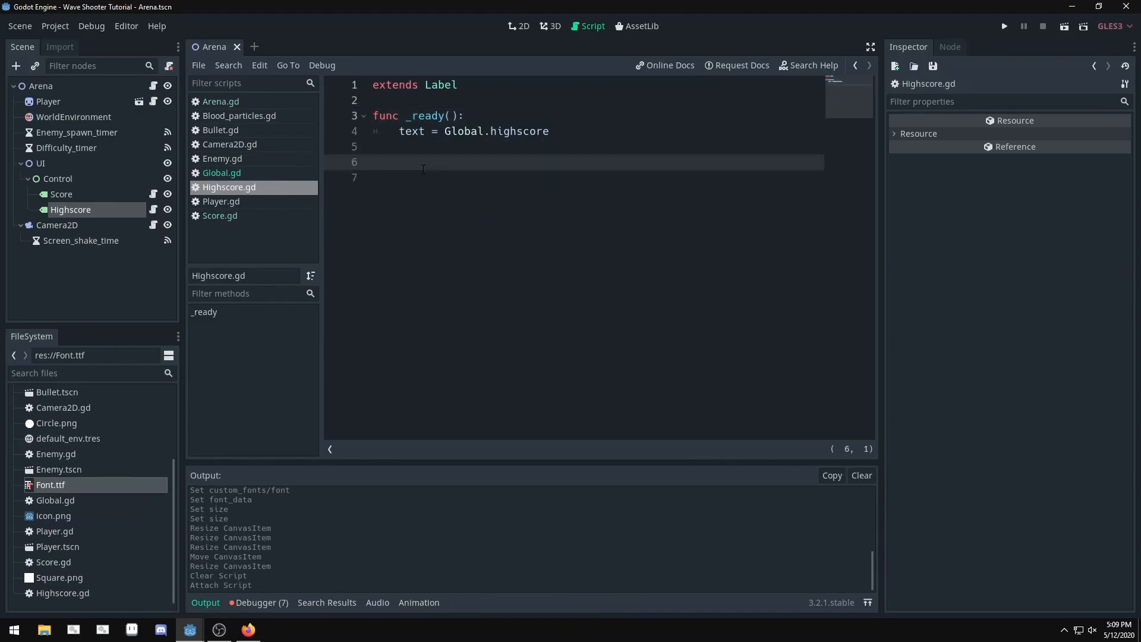
text(func _por)
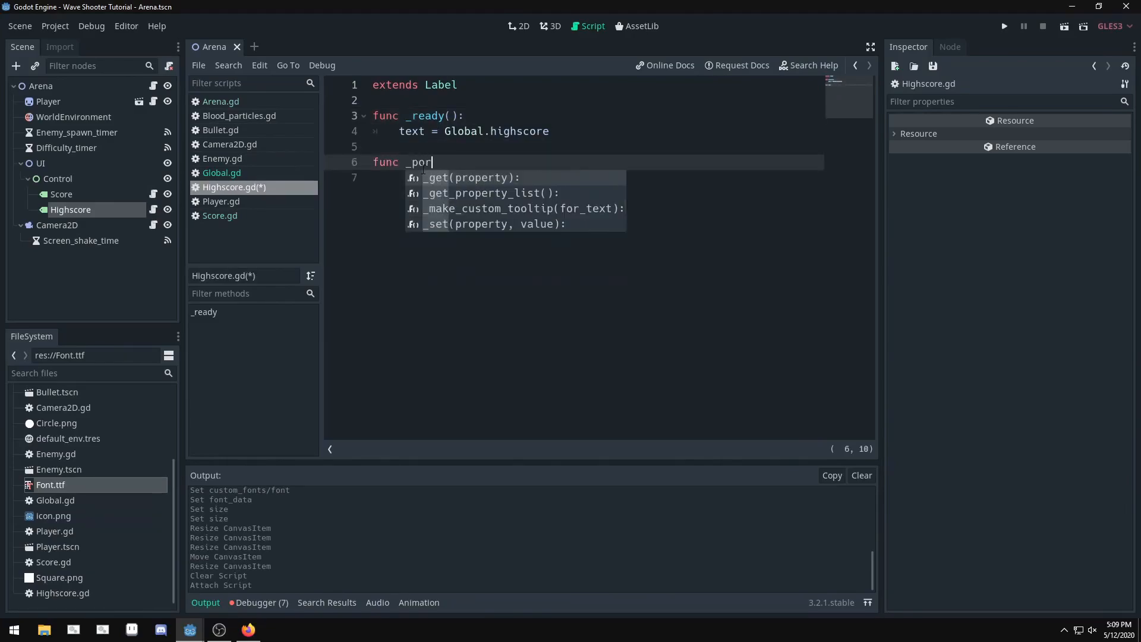
text(process(delta):)
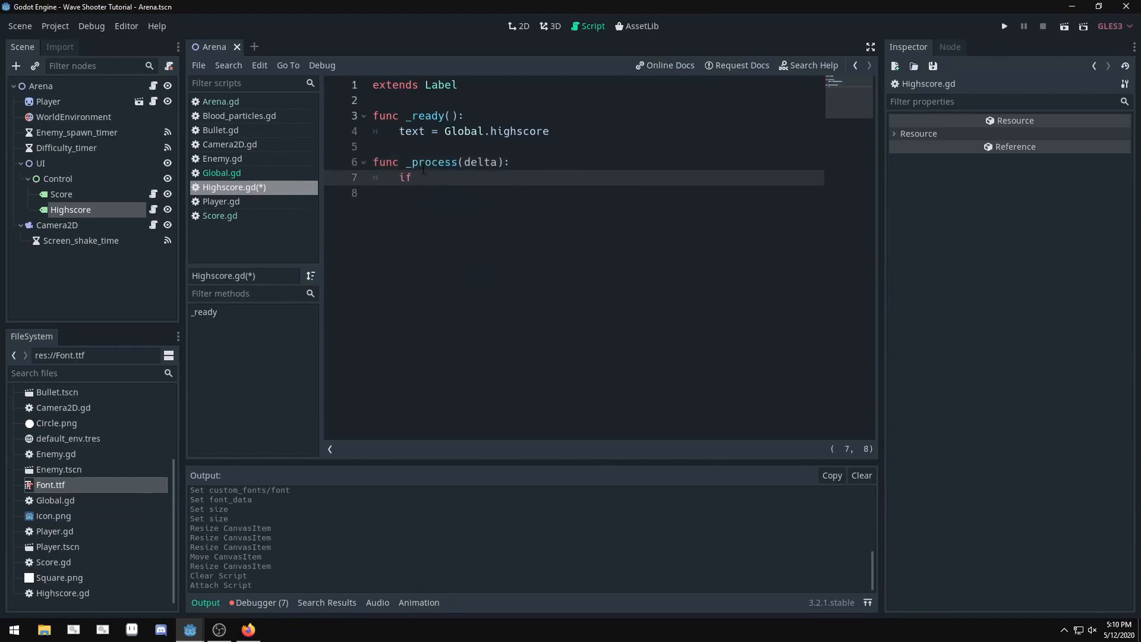
text(Global.points > Global.highscore:)
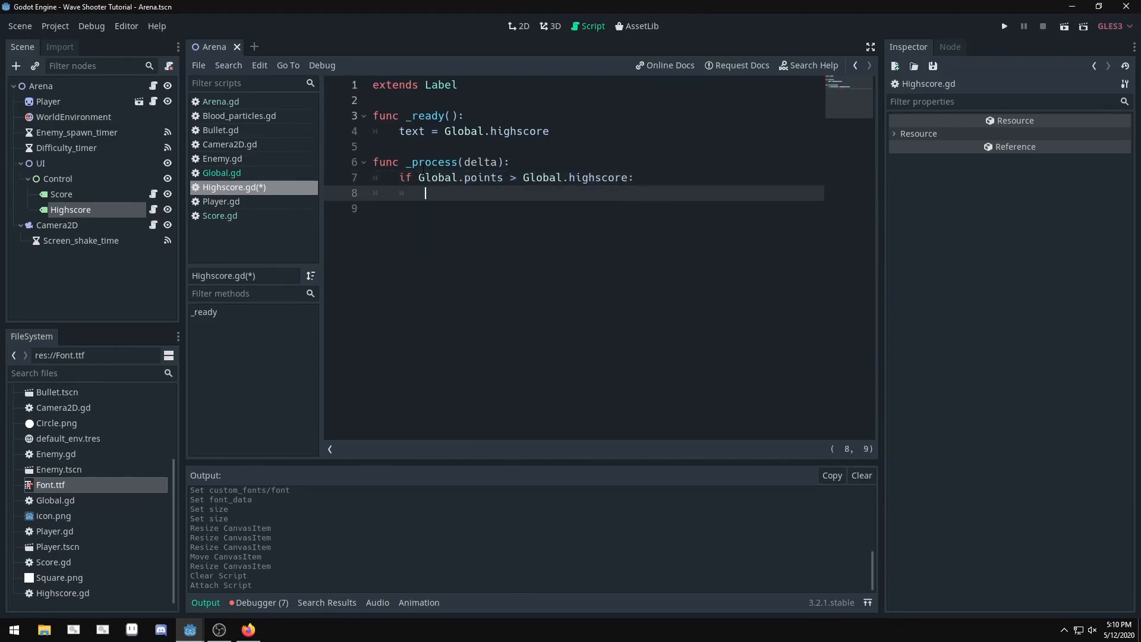
text(Global.highscore = Global.)
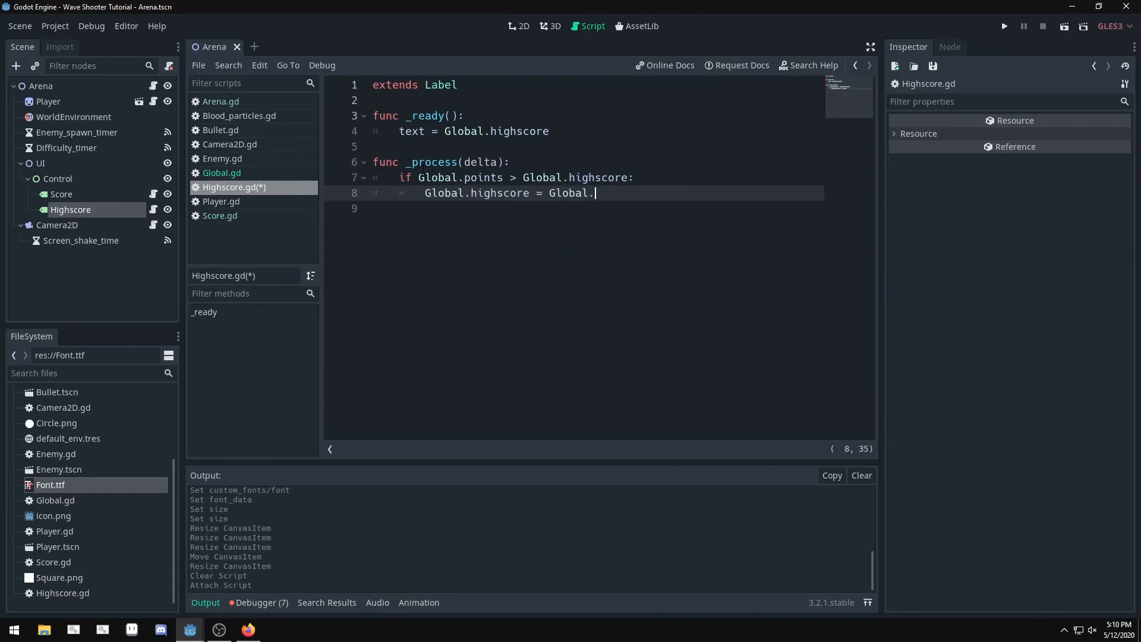
text(points)
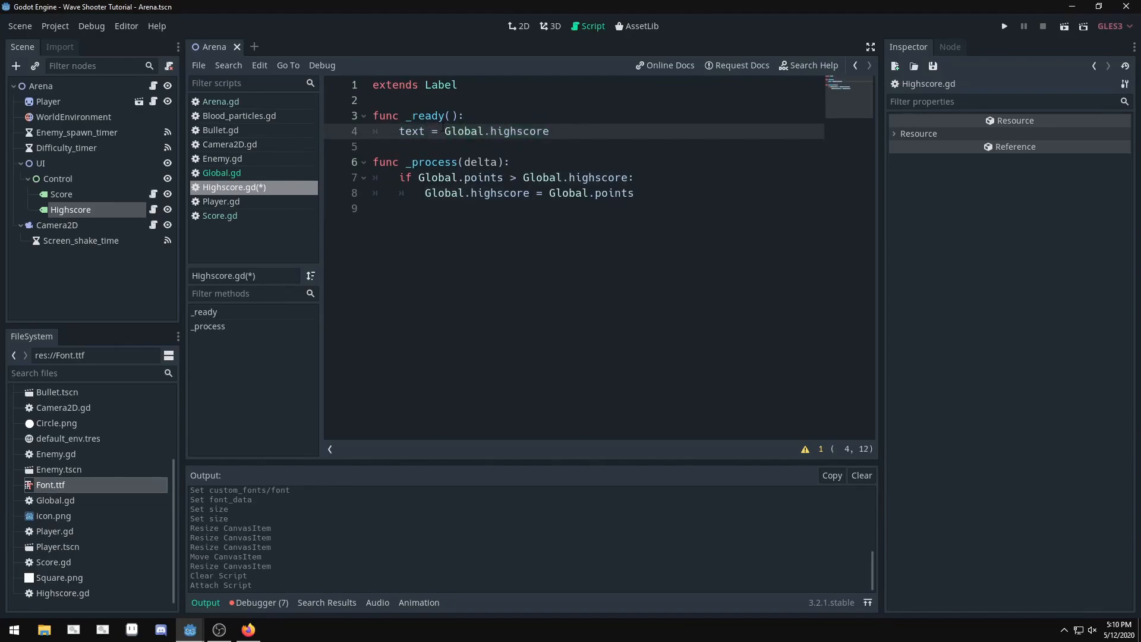
text(S)
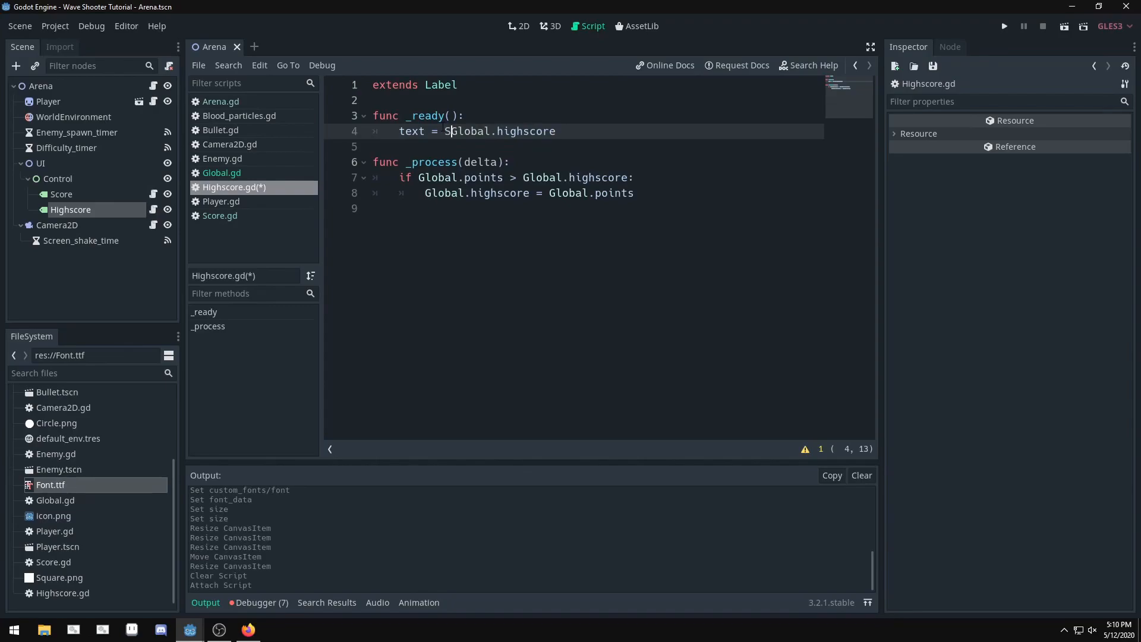
text(tring()
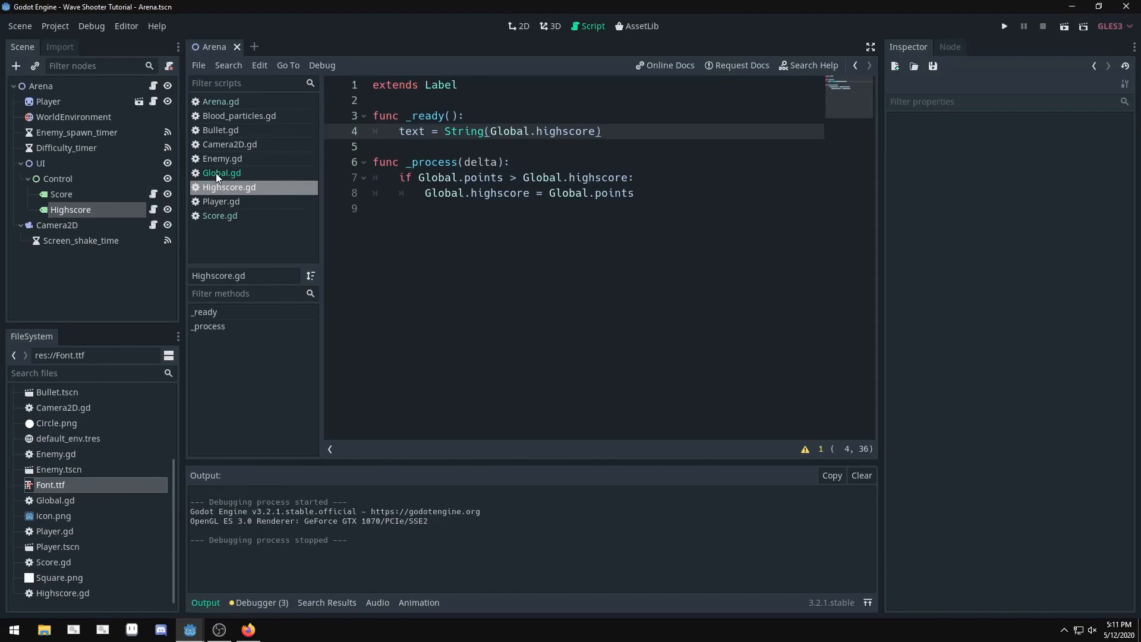
mouse_move(222, 173)
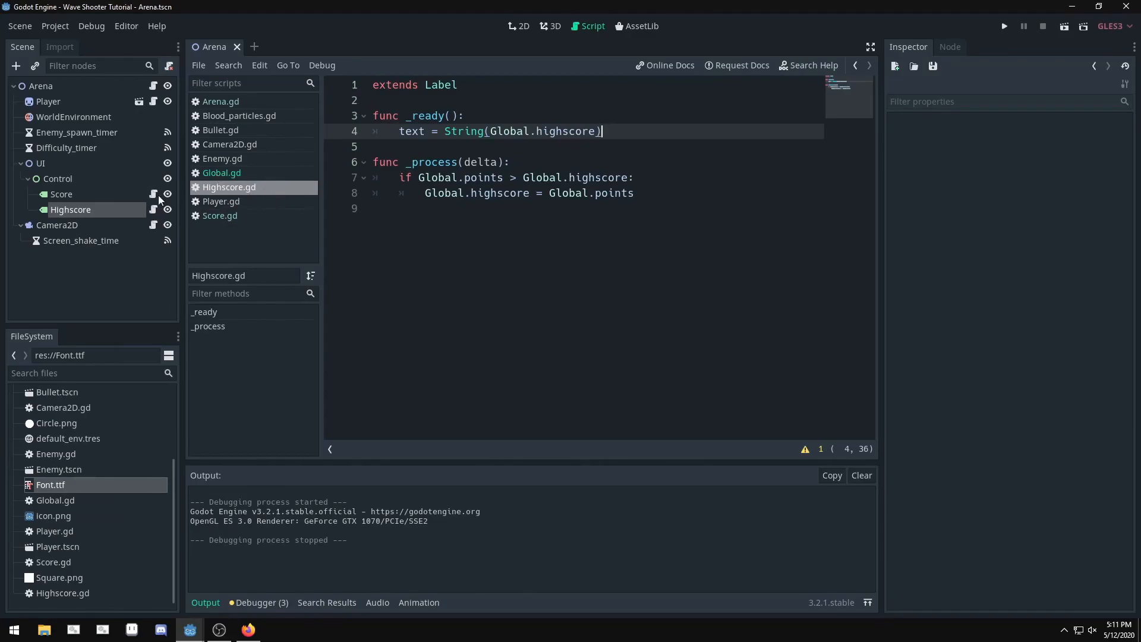
- Switch back to the 2D view of the Arena scene
click(518, 26)
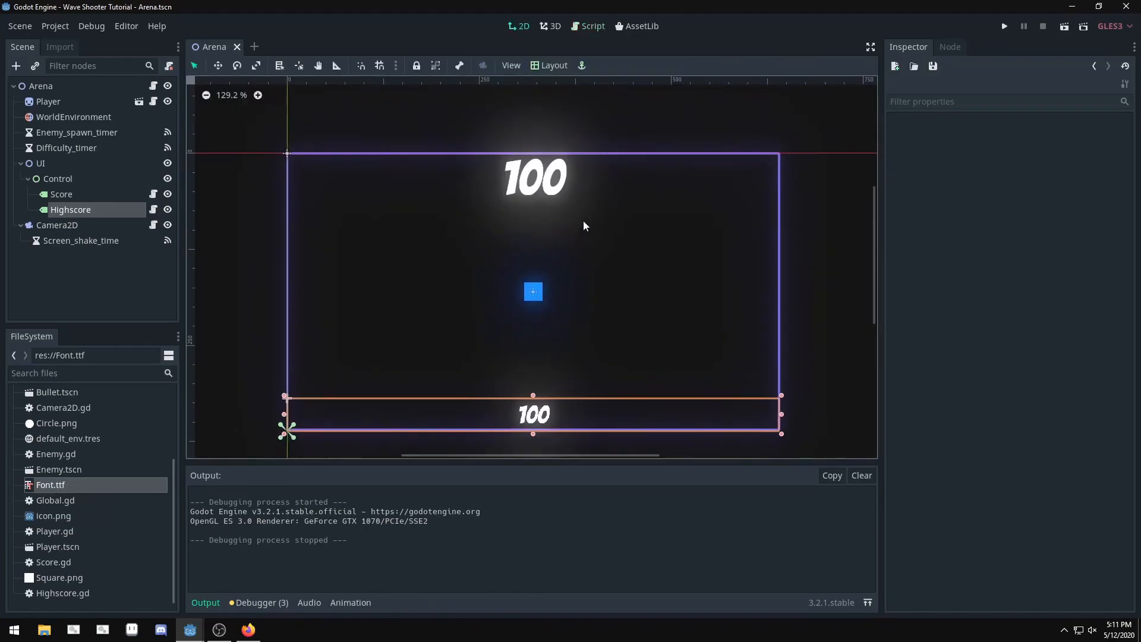
mouse_move(457, 144)
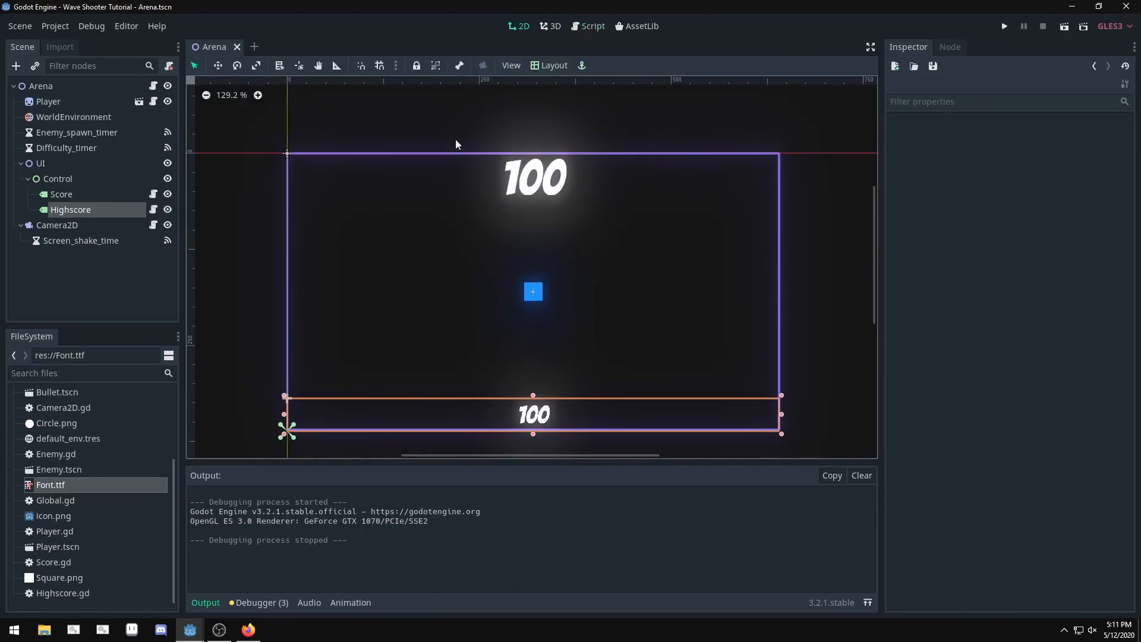